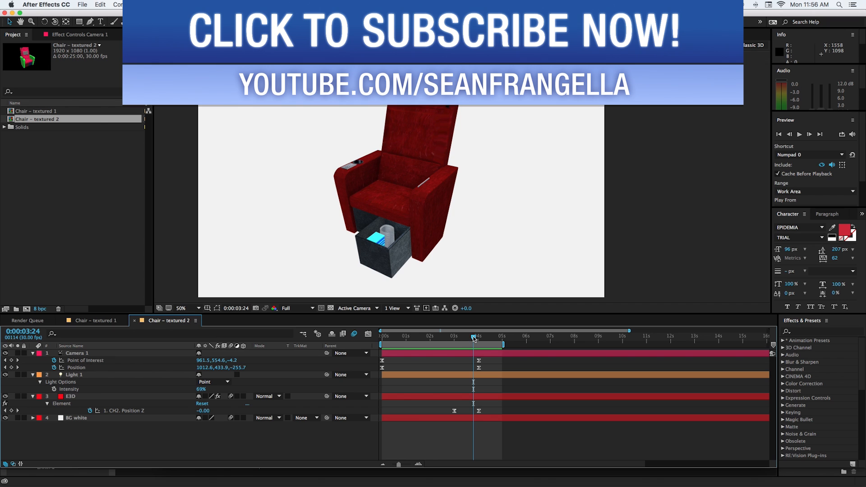
mouse_move(473, 338)
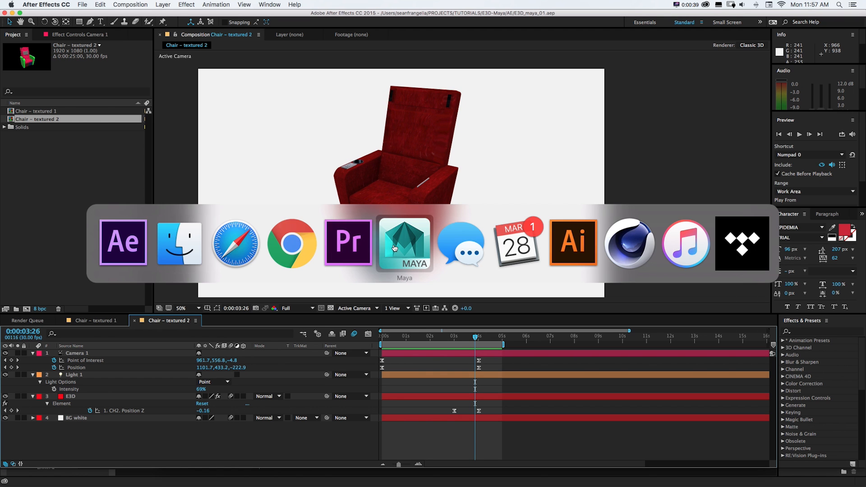
Switch to Maya and view the untextured chair in a single perspective view.
left_click(404, 243)
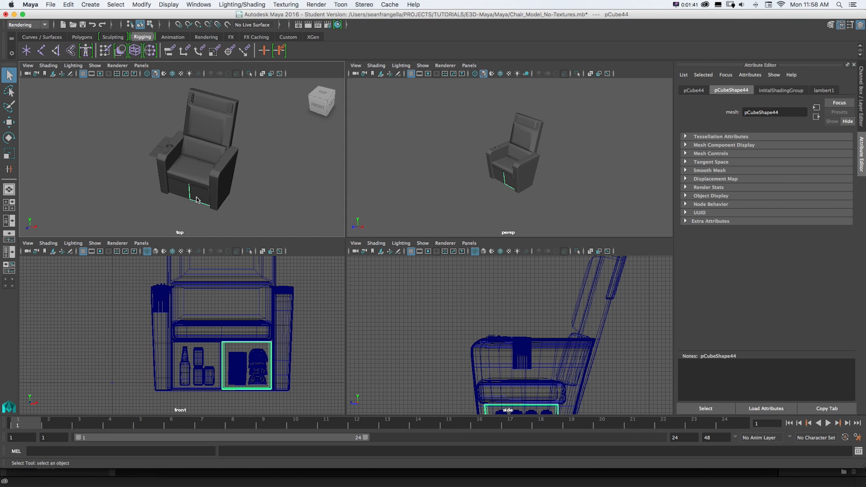
mouse_move(199, 200)
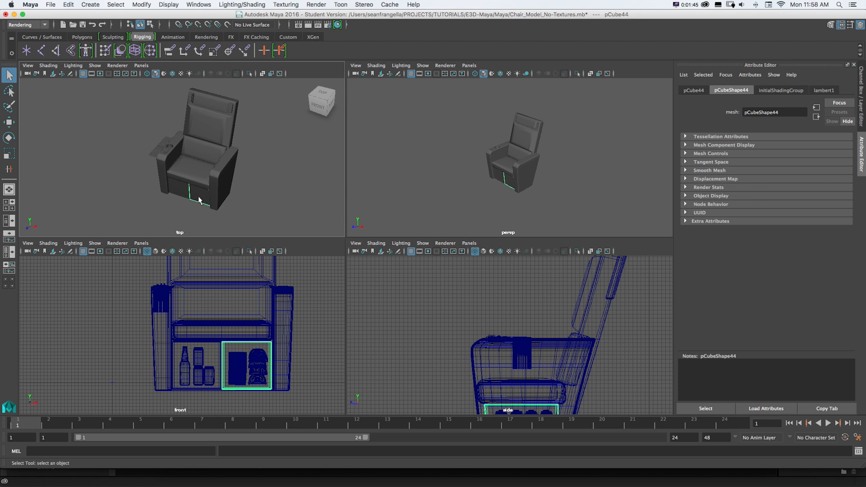
mouse_move(256, 176)
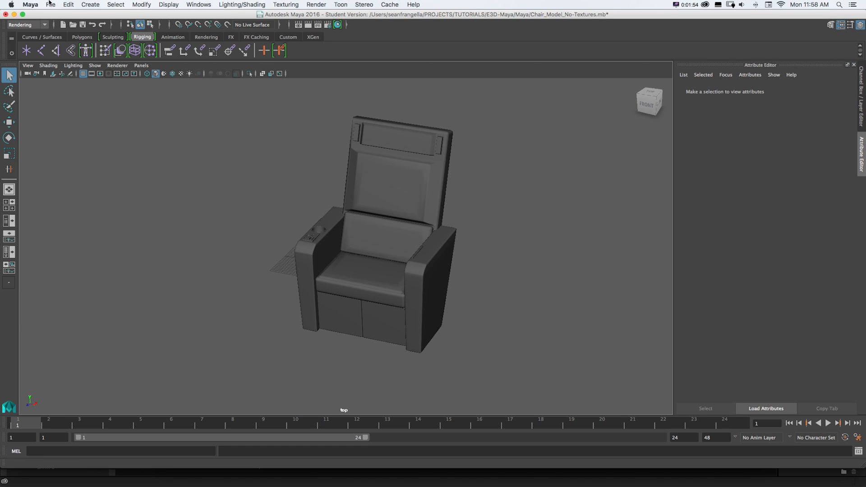
Start File > Export All, then cancel the export dialog.
left_click(50, 4)
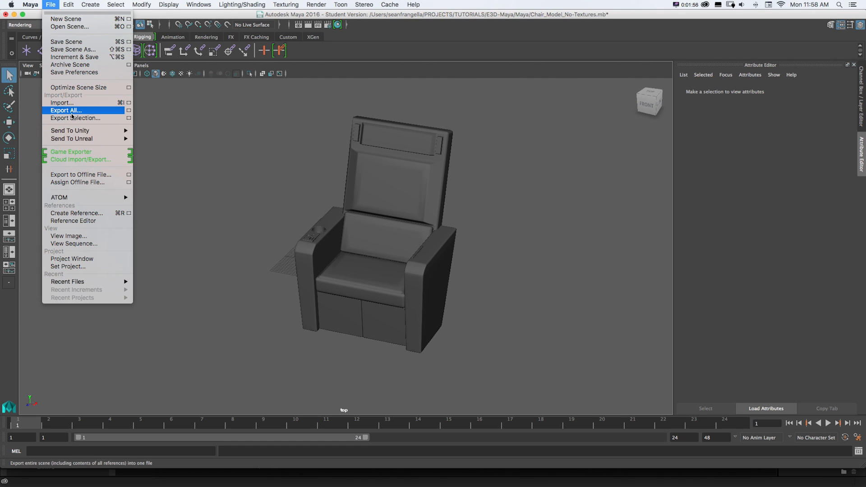
left_click(65, 110)
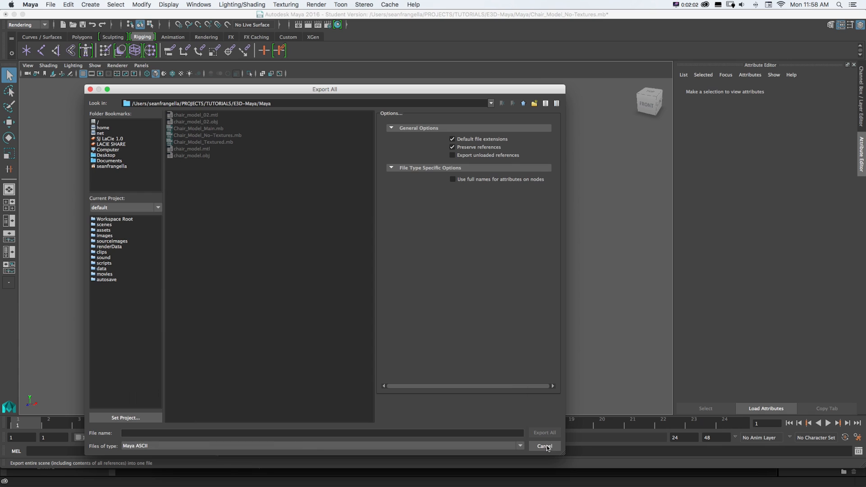
left_click(544, 446)
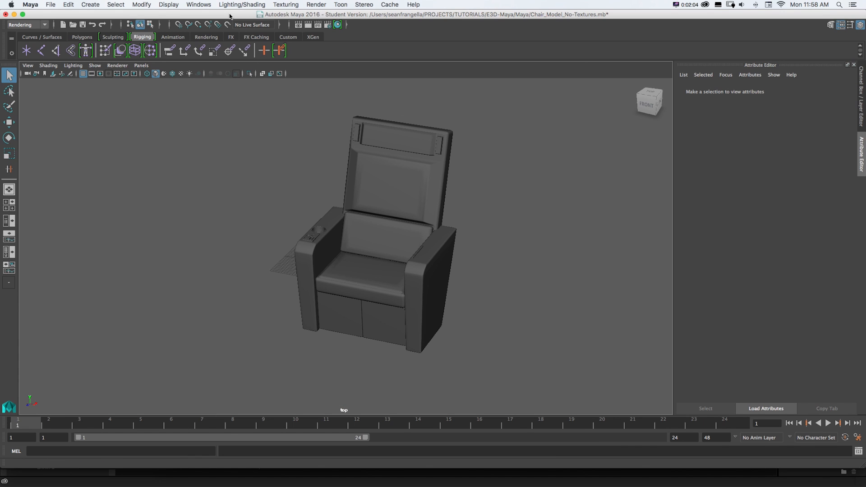
mouse_move(204, 10)
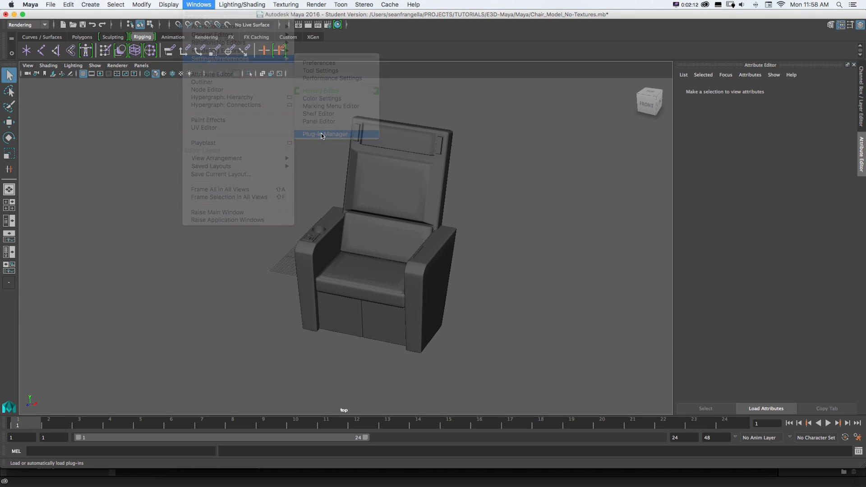
In the Plug-in Manager, load objExport.bundle with auto load enabled.
left_click(325, 134)
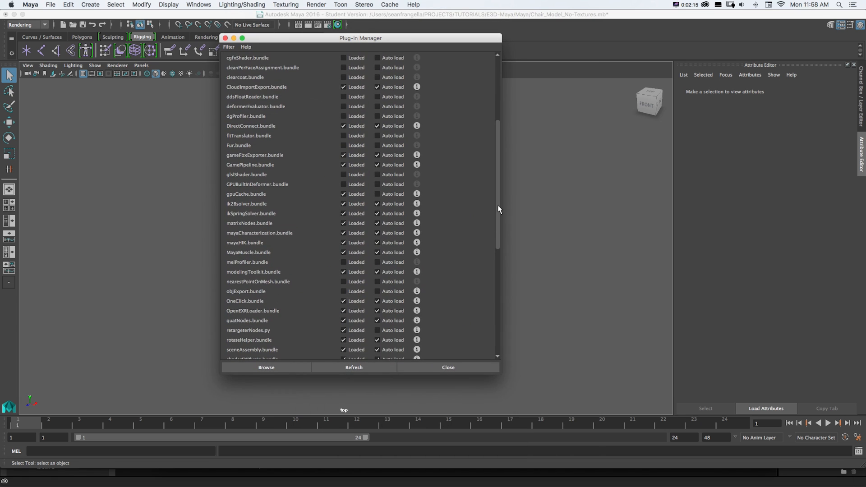
scroll("down", 3)
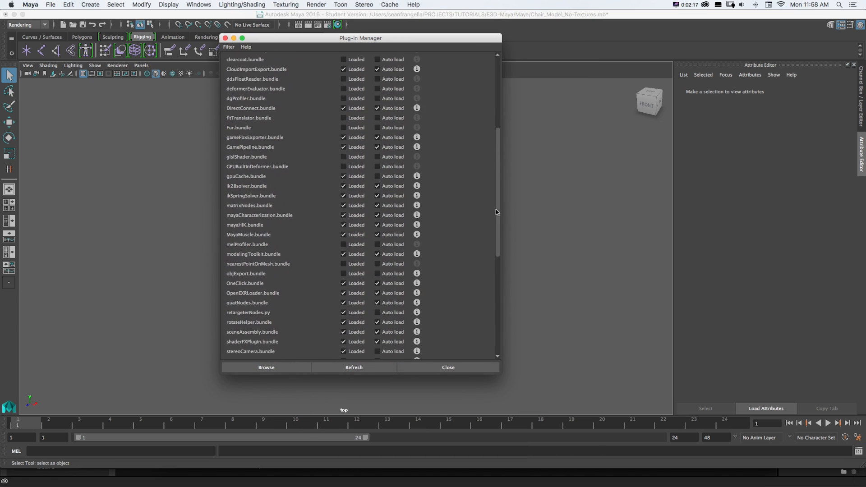
scroll("down", 3)
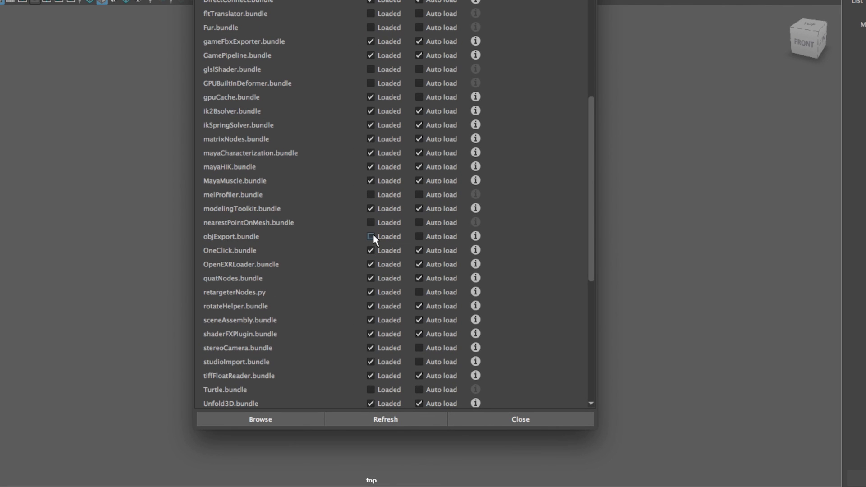
left_click(370, 236)
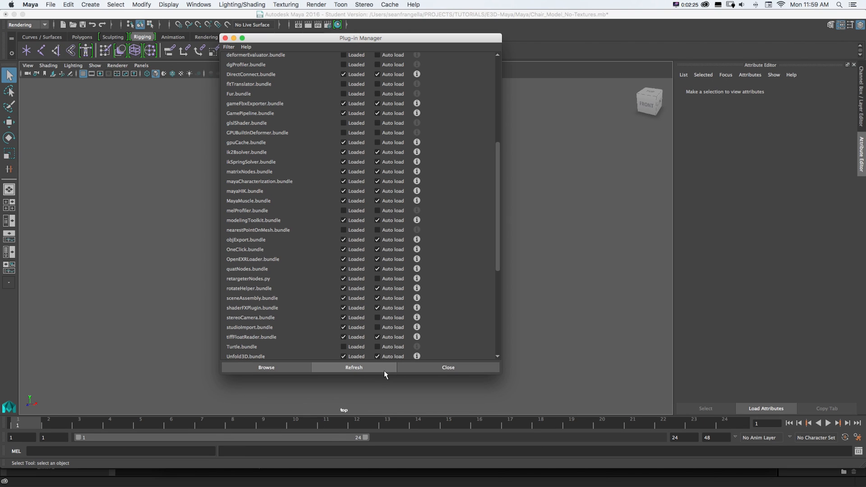
left_click(447, 367)
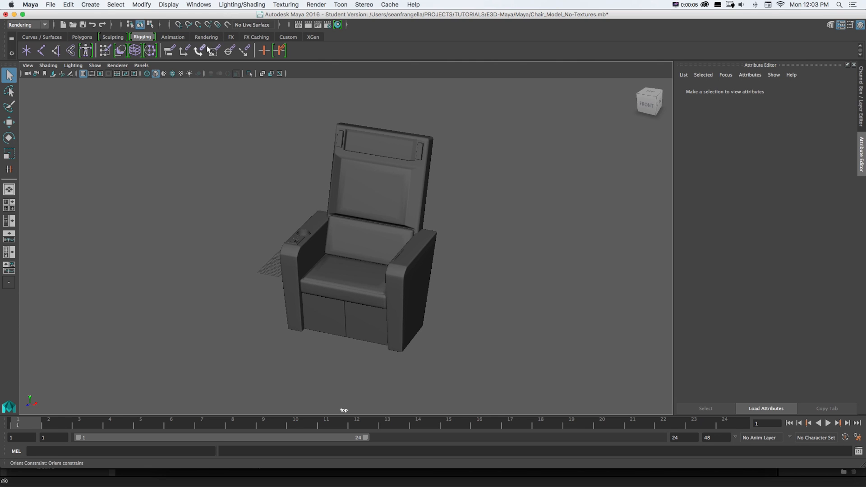
Export the entire scene as Chair_Model_03 with the OBJexport file type.
left_click(50, 4)
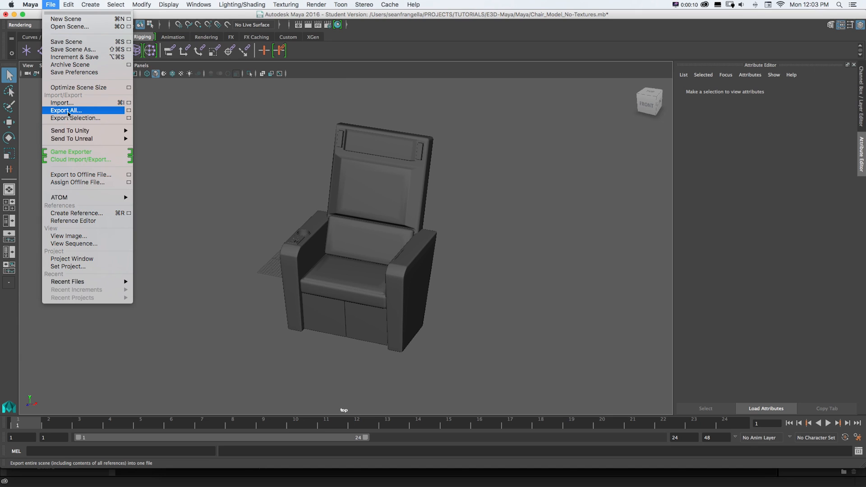
left_click(65, 110)
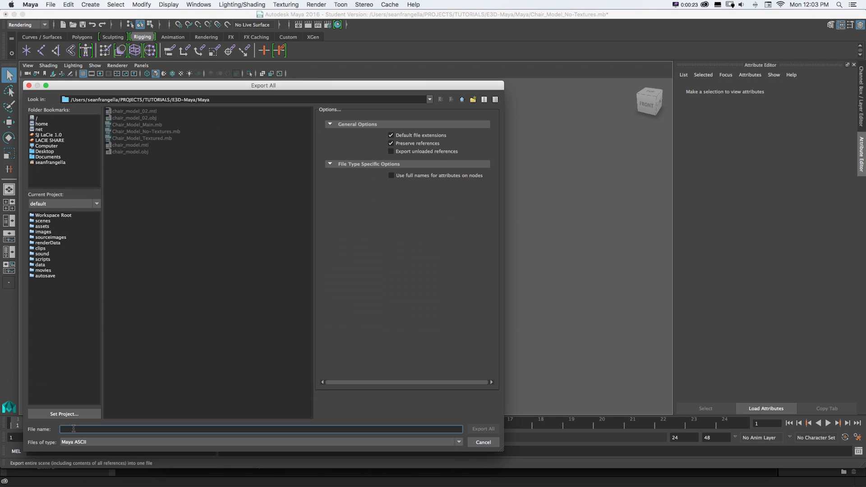
type("Chair_Model_03")
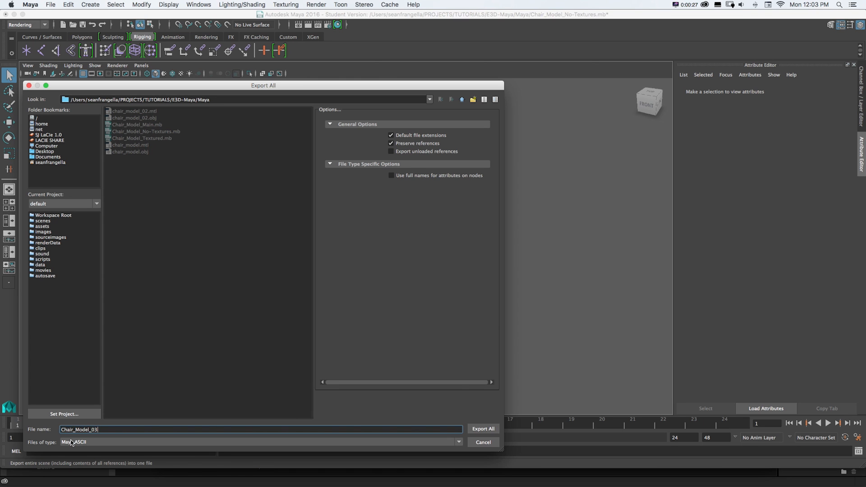
left_click(259, 442)
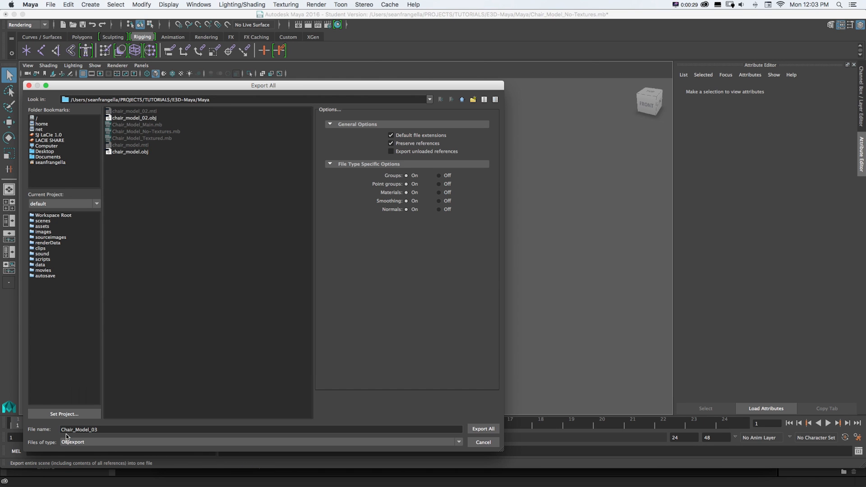
left_click(483, 429)
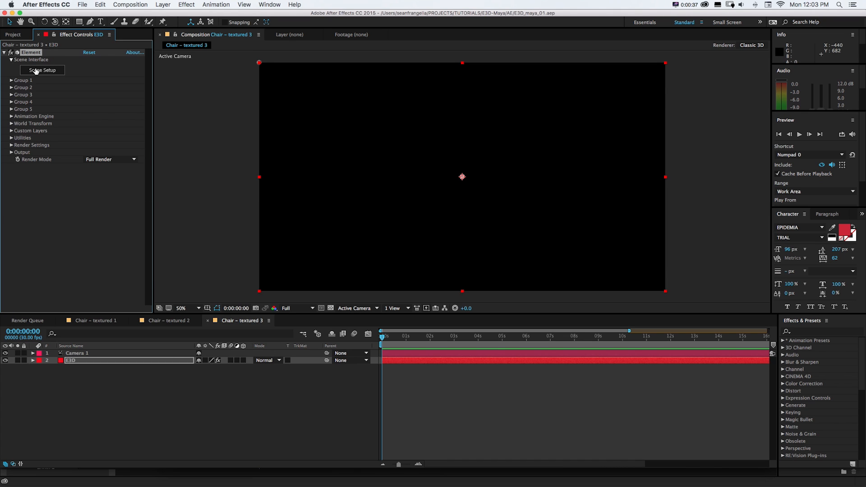
Import Chair_Model_03.obj into Element 3D Scene Setup with the red fabric_07 material.
left_click(42, 71)
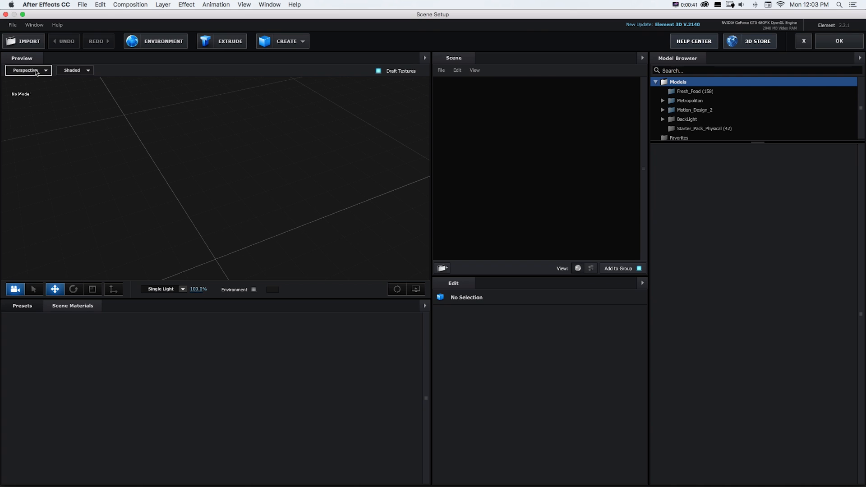
left_click(23, 41)
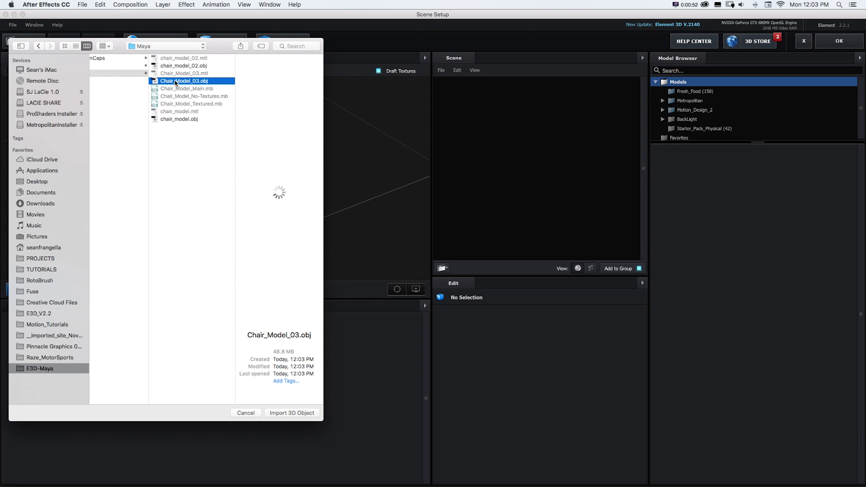
left_click(292, 413)
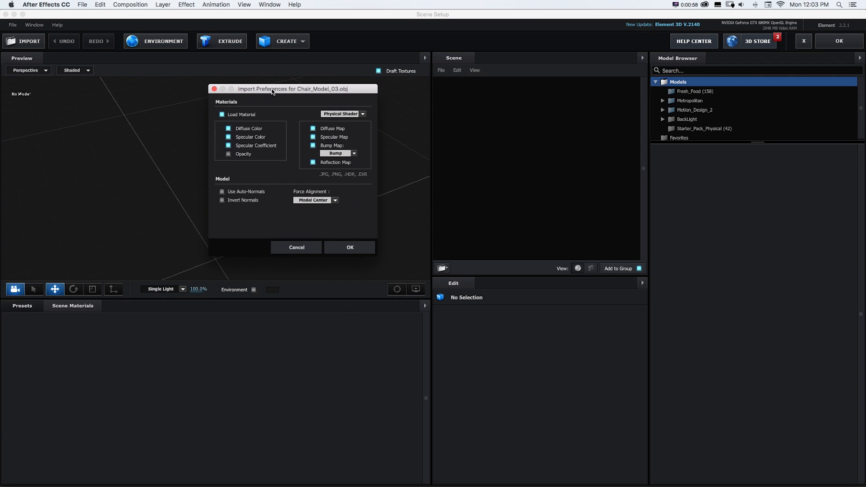
left_click(350, 247)
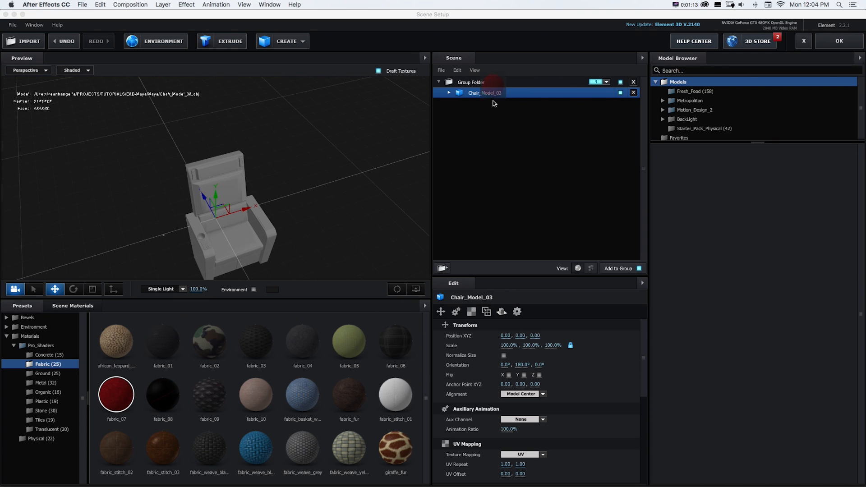
left_click(837, 41)
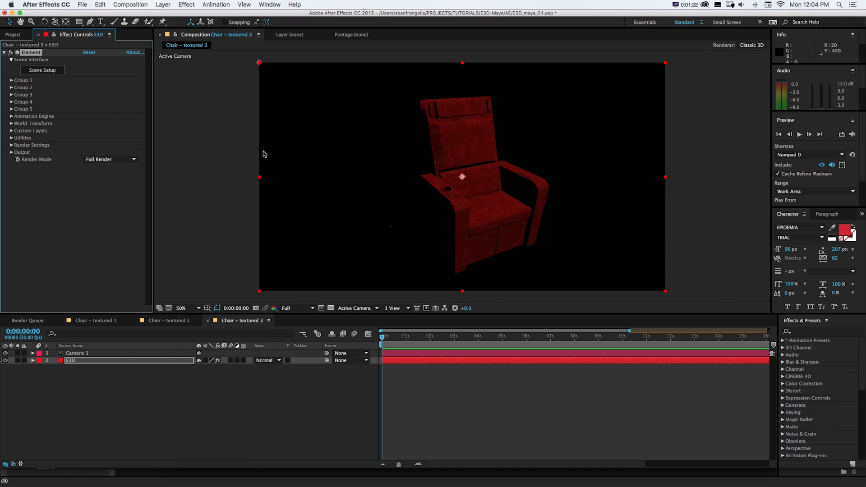
mouse_move(365, 160)
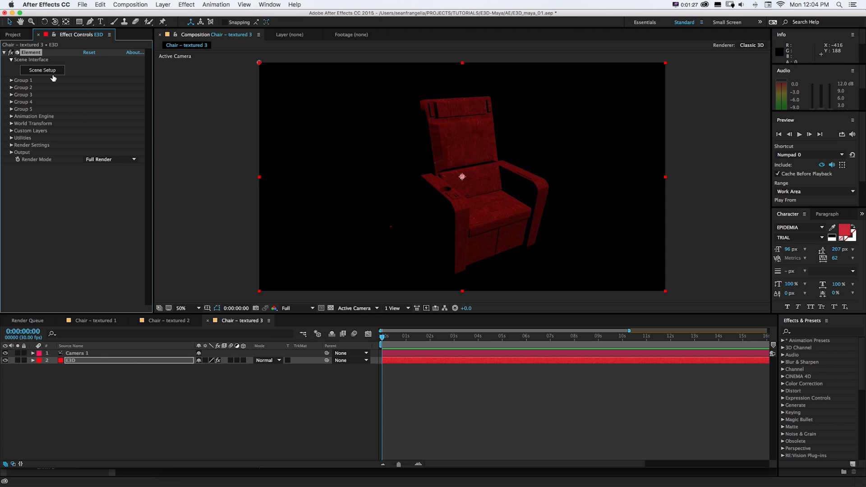
Reopen Element's Scene Setup, then return to Maya's untextured chair scene.
left_click(42, 71)
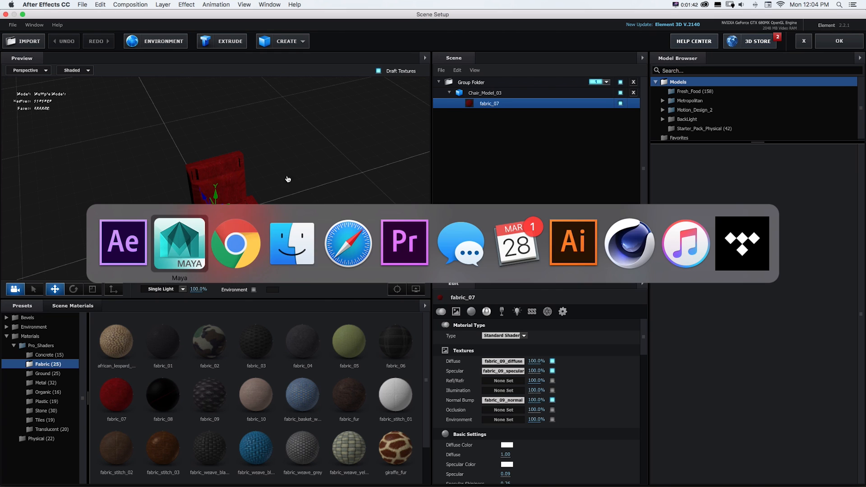
left_click(179, 242)
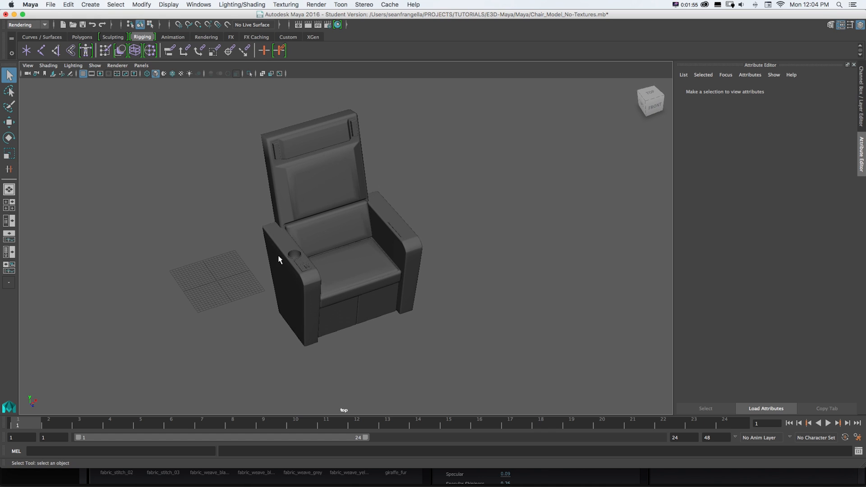
Give the chair's armrests a new Blinn material and set its colour.
left_click(293, 276)
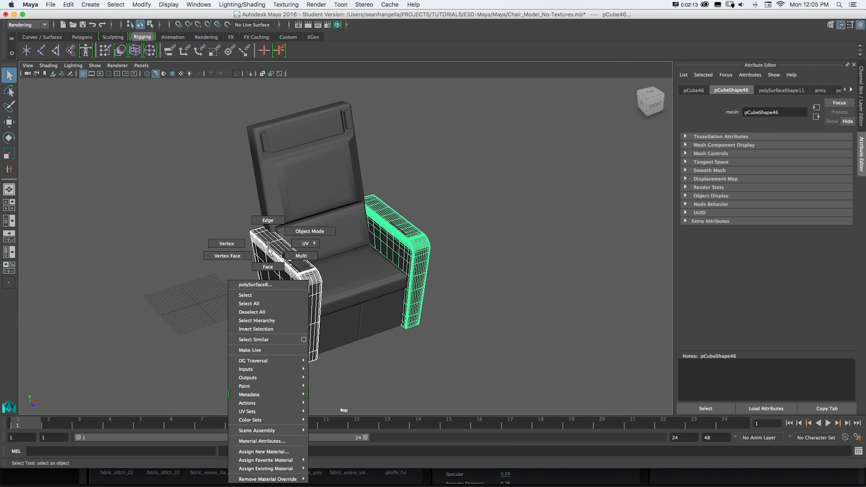
mouse_move(263, 451)
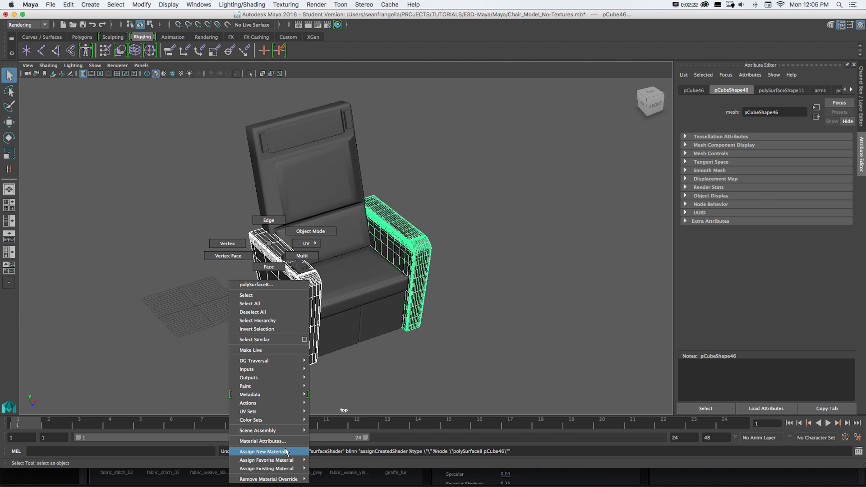
left_click(263, 455)
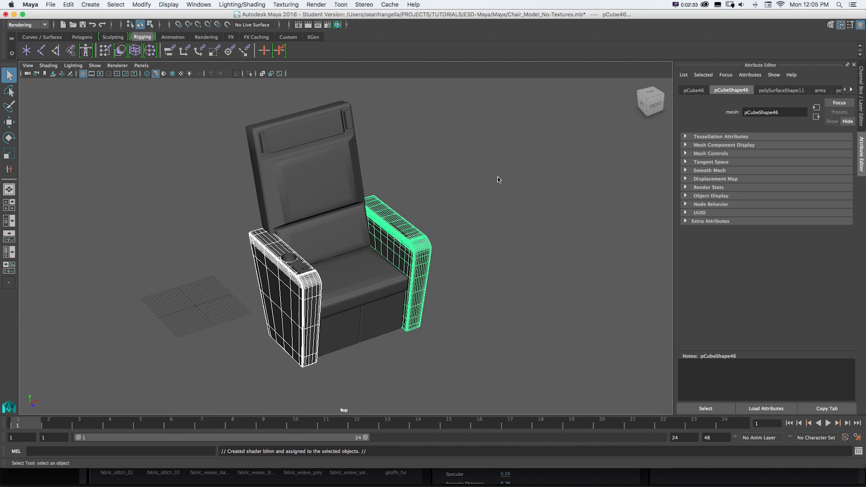
left_click(725, 90)
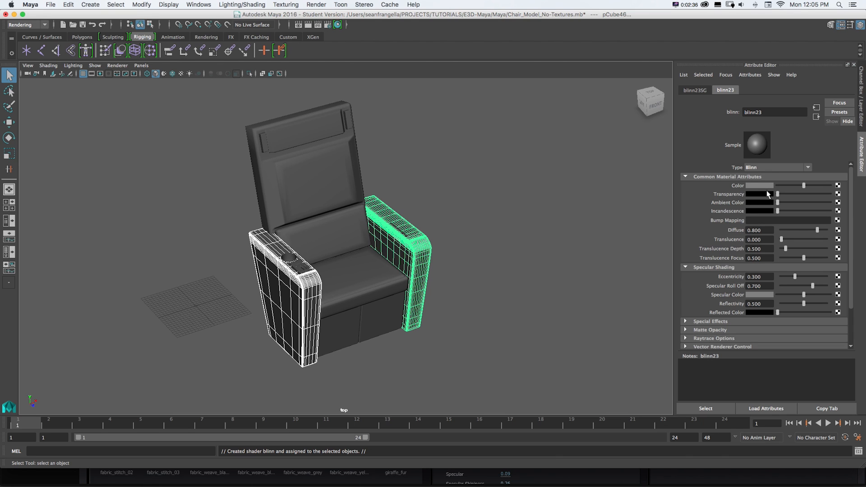
left_click(759, 185)
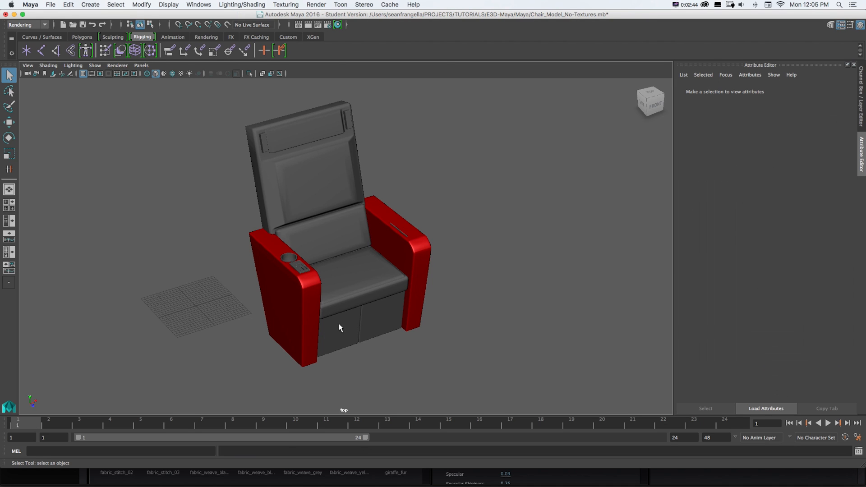
mouse_move(337, 337)
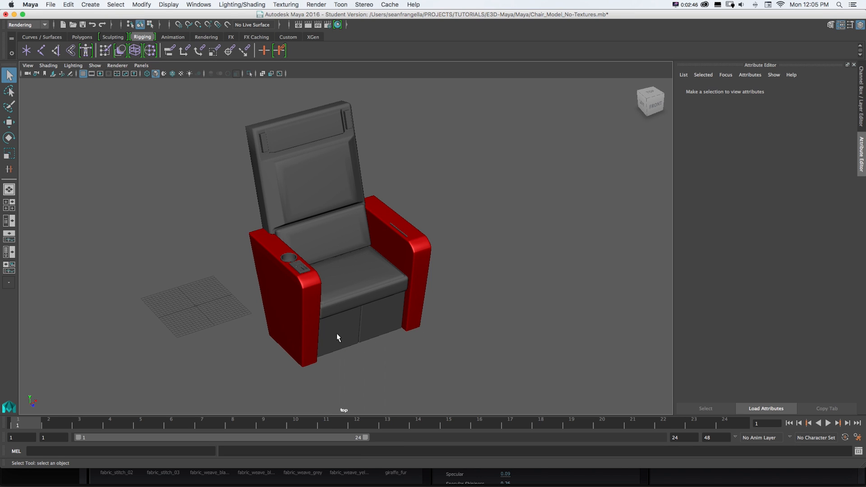
Give the left drawer front a new coloured Blinn material, then open Chair_Model_Textured.mb.
left_click(337, 332)
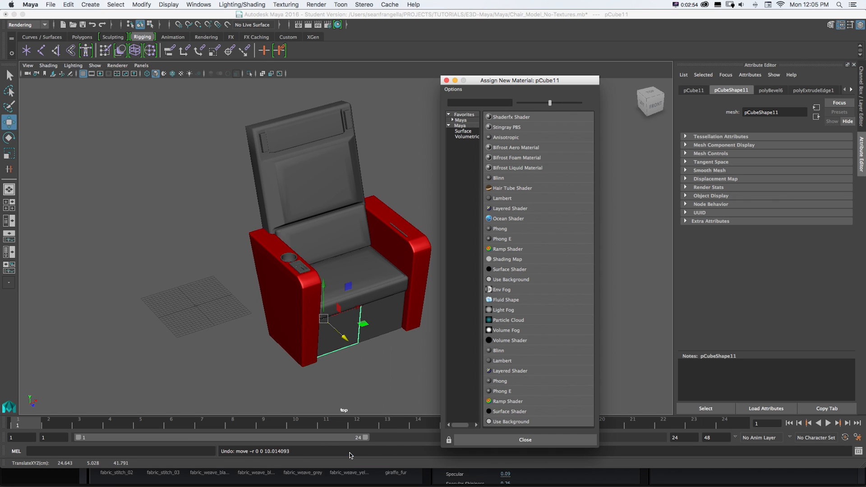
left_click(499, 177)
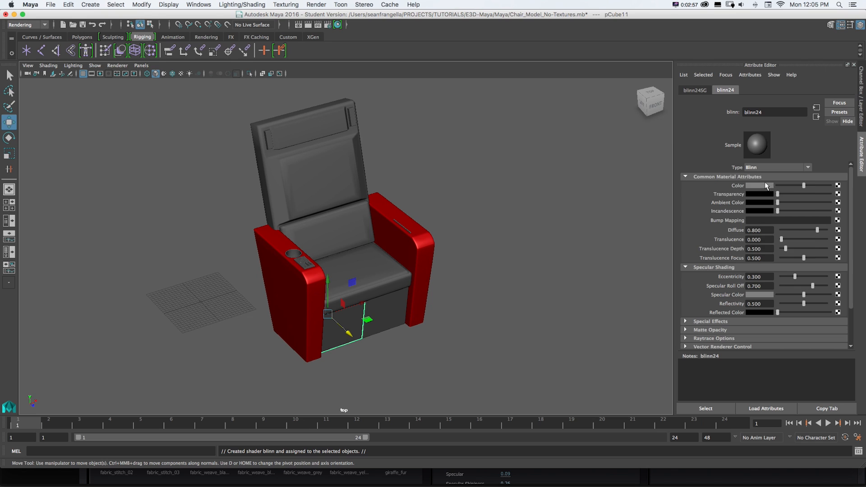
left_click(758, 186)
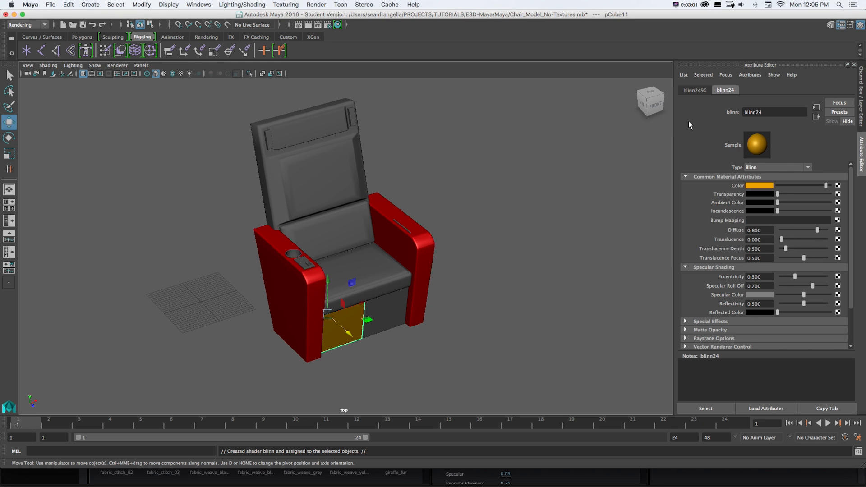
mouse_move(413, 308)
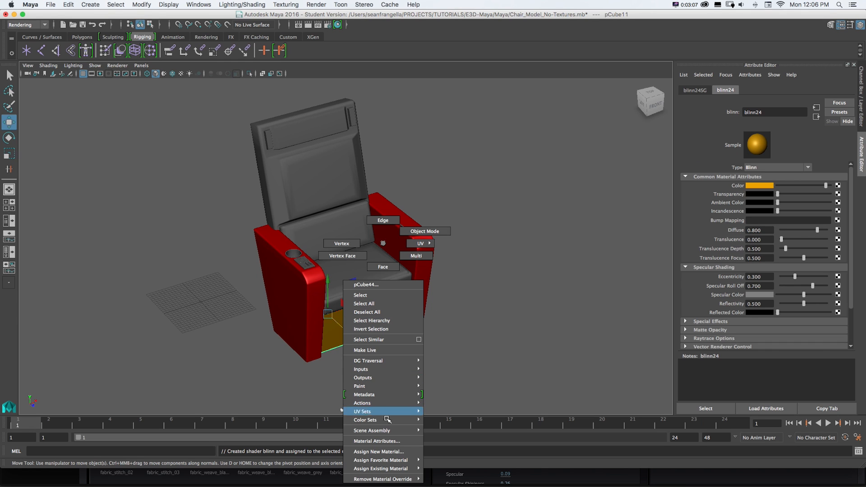
left_click(379, 452)
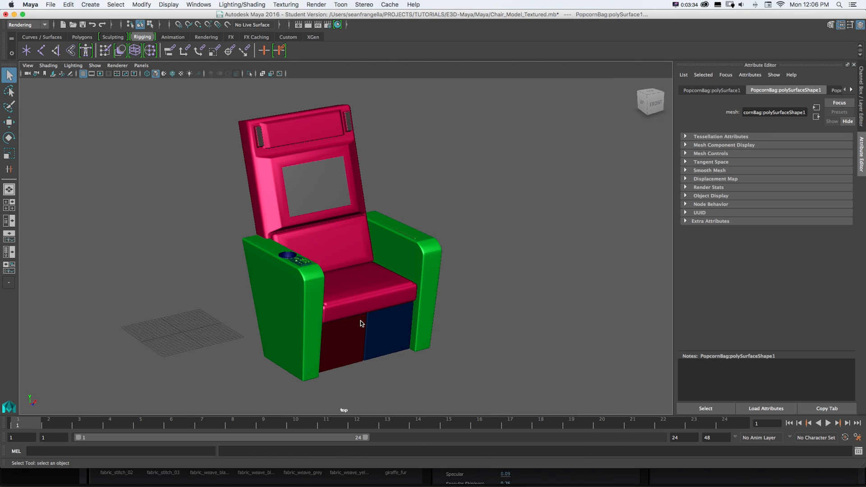
Select the left drawer front and export all as OBJ Chair_model_Textured_NEW.
left_click(345, 339)
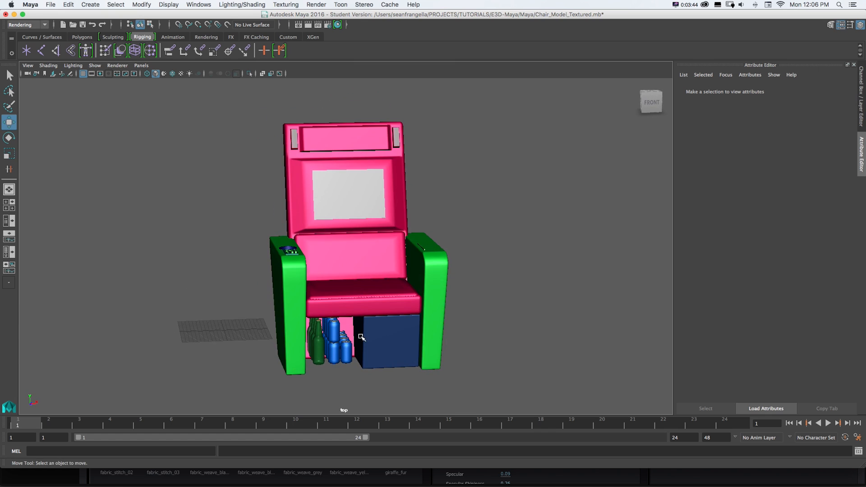
left_click(362, 337)
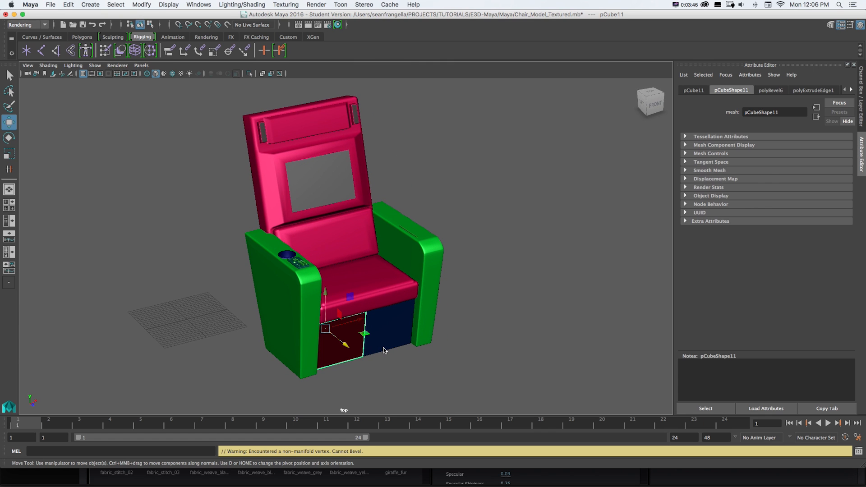
mouse_move(117, 15)
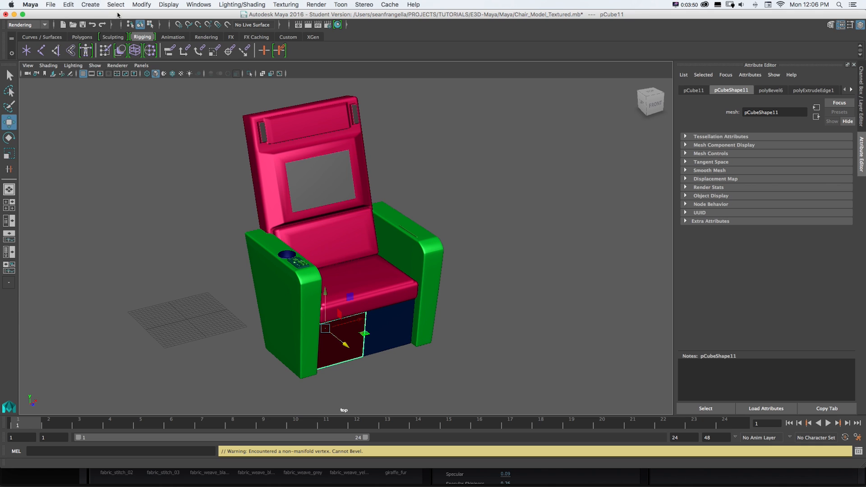
left_click(49, 5)
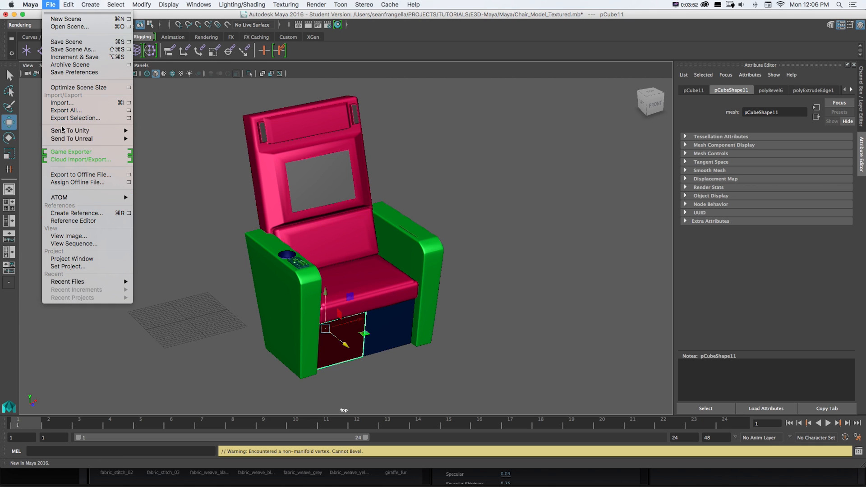
left_click(65, 110)
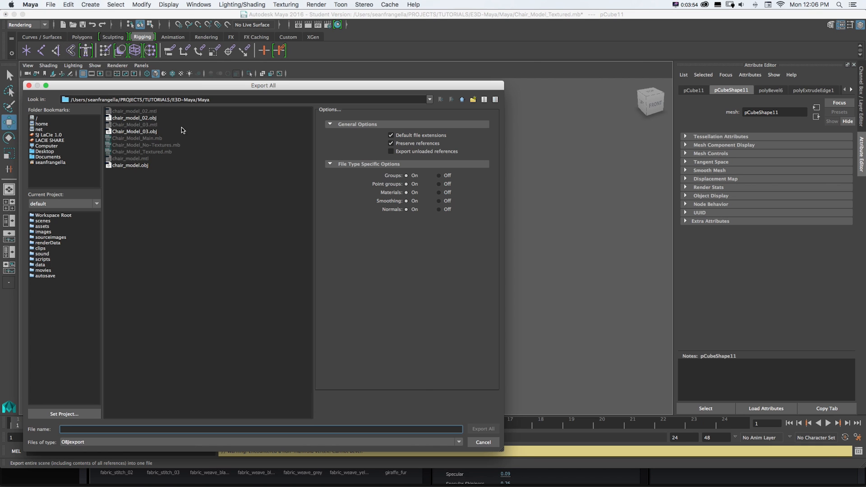
type("Chair_model_Textured_NEW")
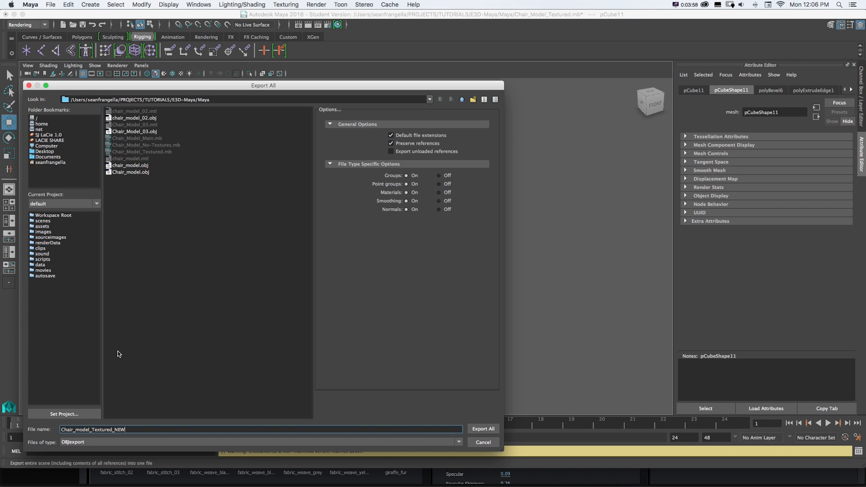
mouse_move(439, 443)
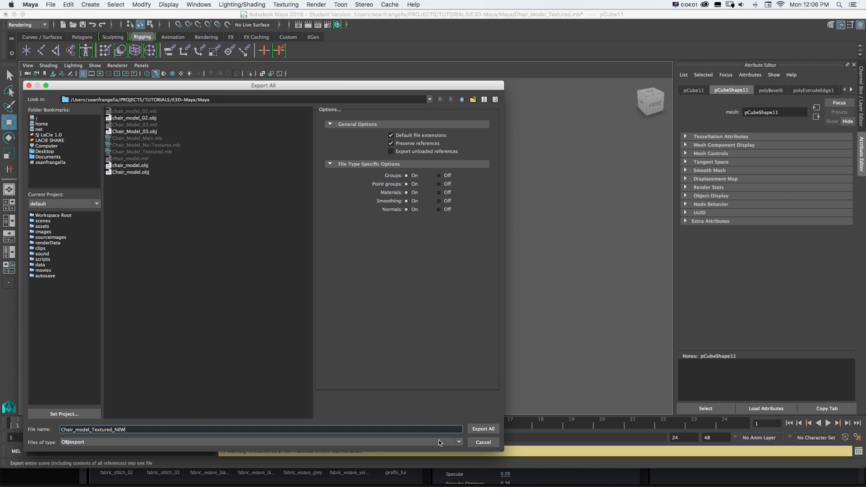
left_click(482, 429)
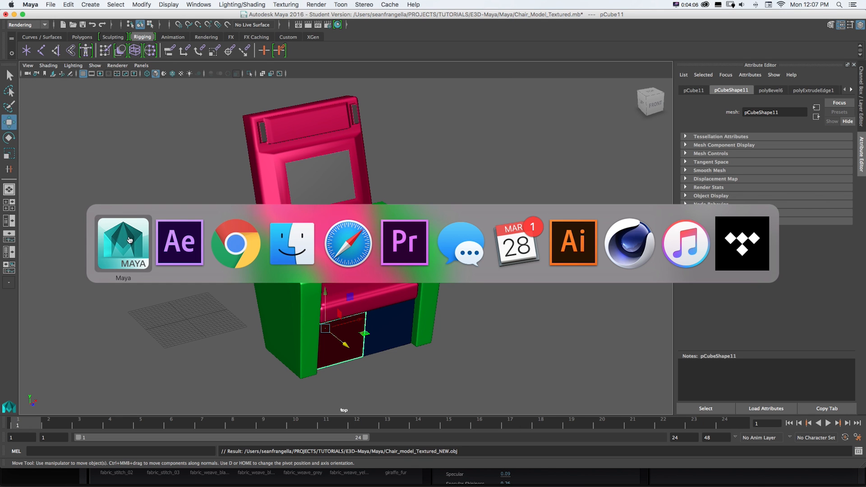
Replace the old red chair with Chair_model_Textured_NEW.obj and expand its material list.
left_click(179, 242)
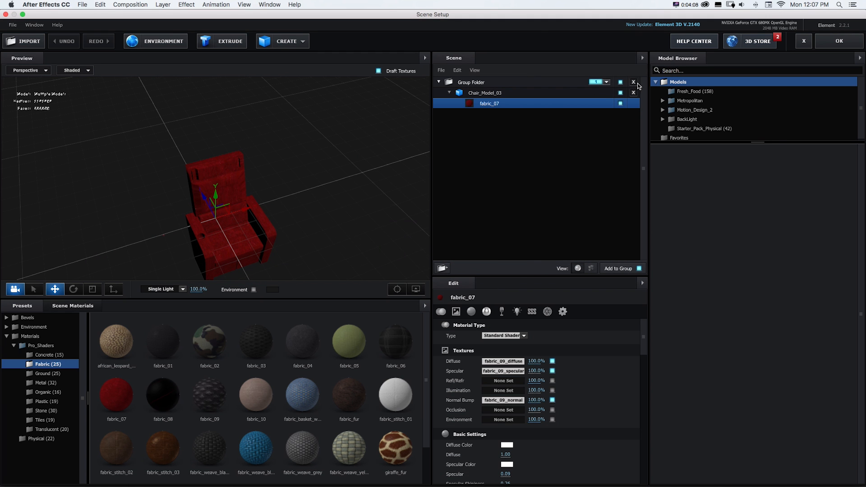
left_click(633, 81)
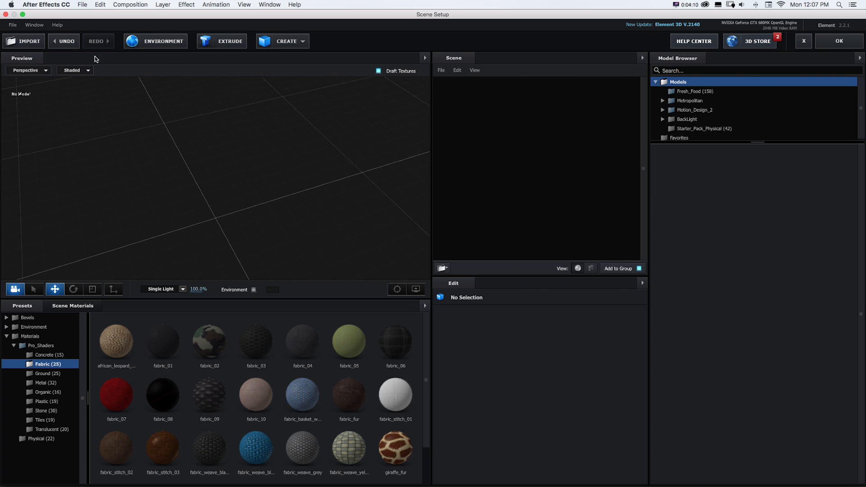
left_click(23, 41)
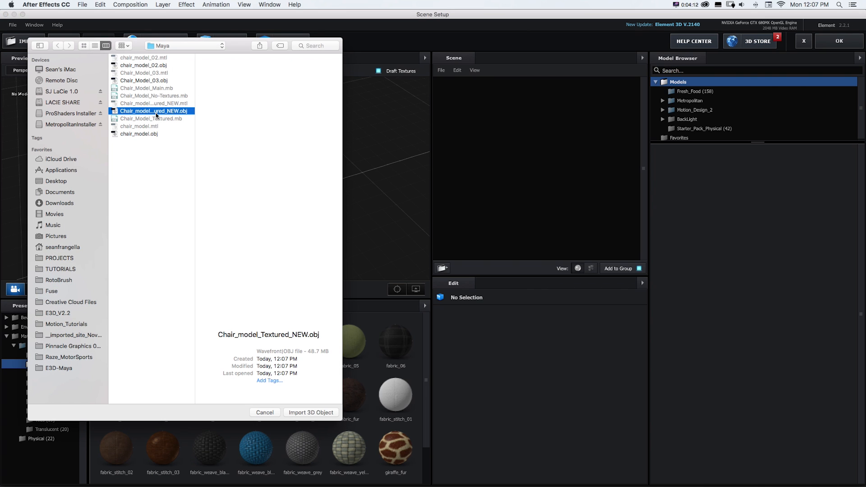
left_click(310, 412)
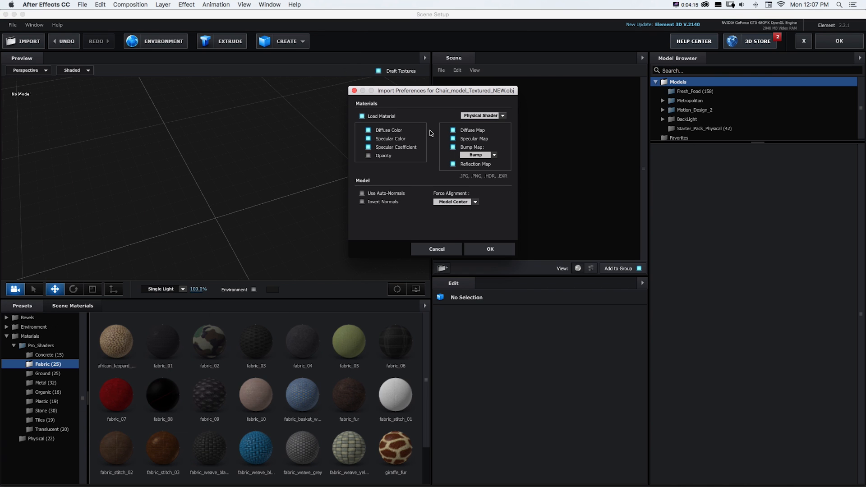
left_click(489, 248)
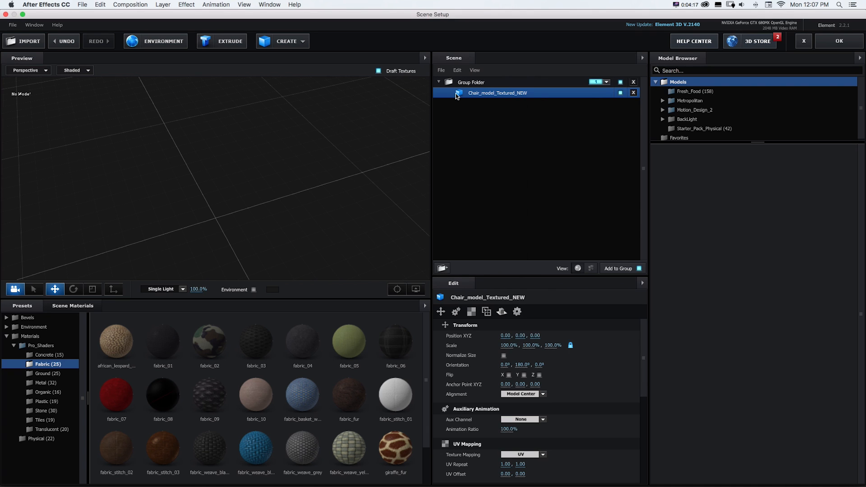
left_click(450, 93)
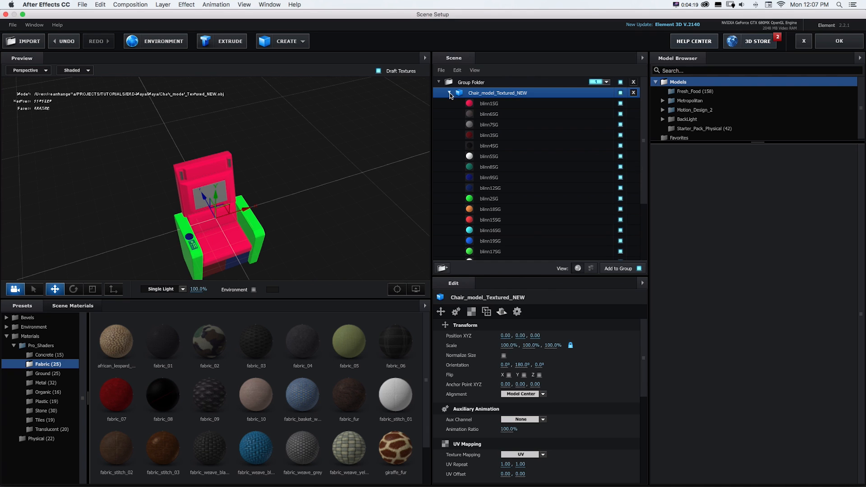
mouse_move(580, 109)
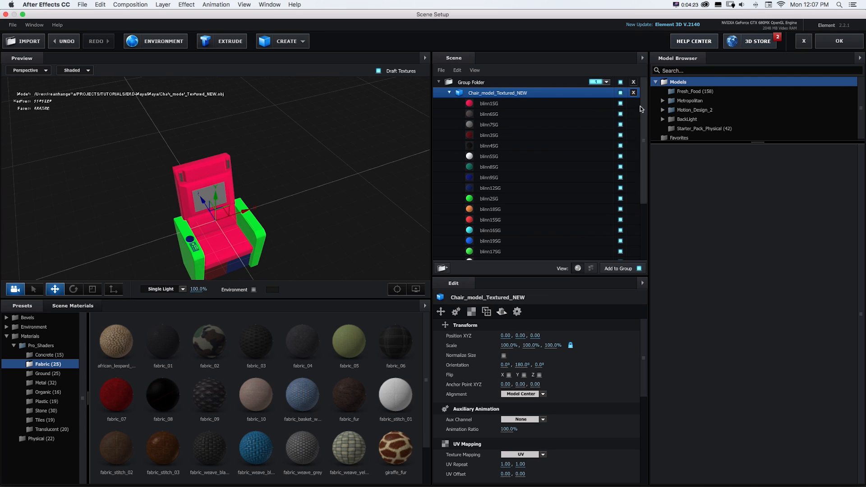
mouse_move(620, 104)
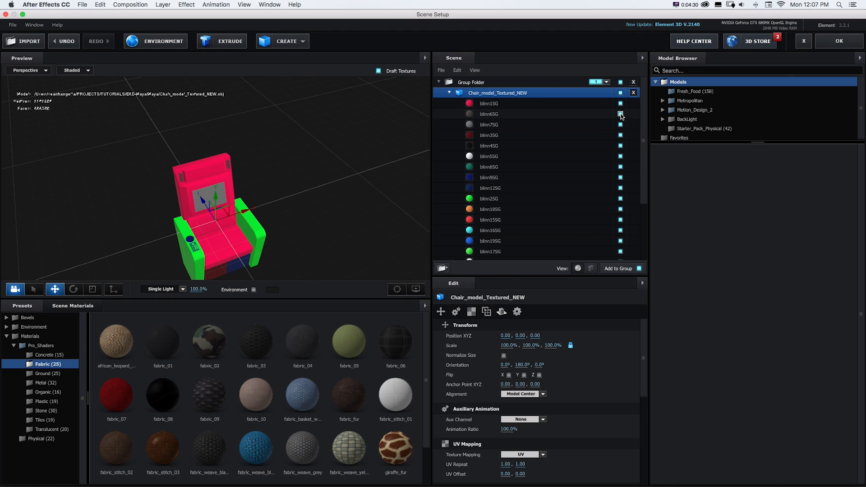
Isolate materials to identify chair parts, then apply fabric_02 to the black chair material.
left_click(620, 114)
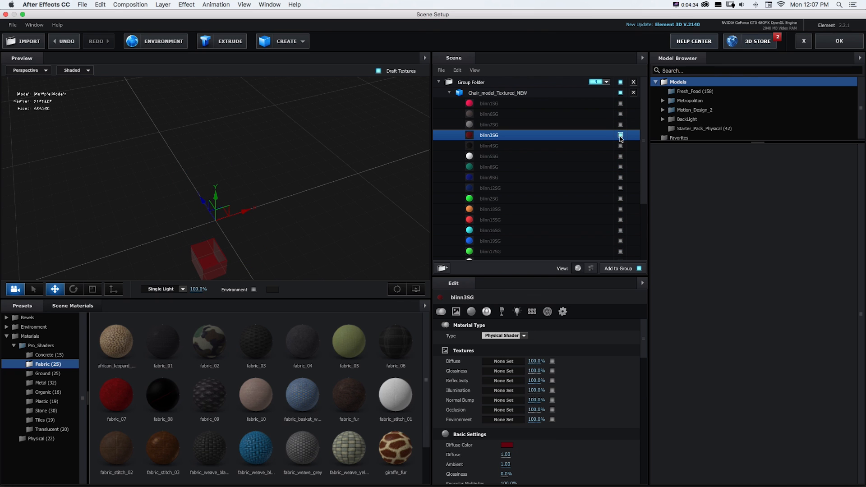
left_click(489, 145)
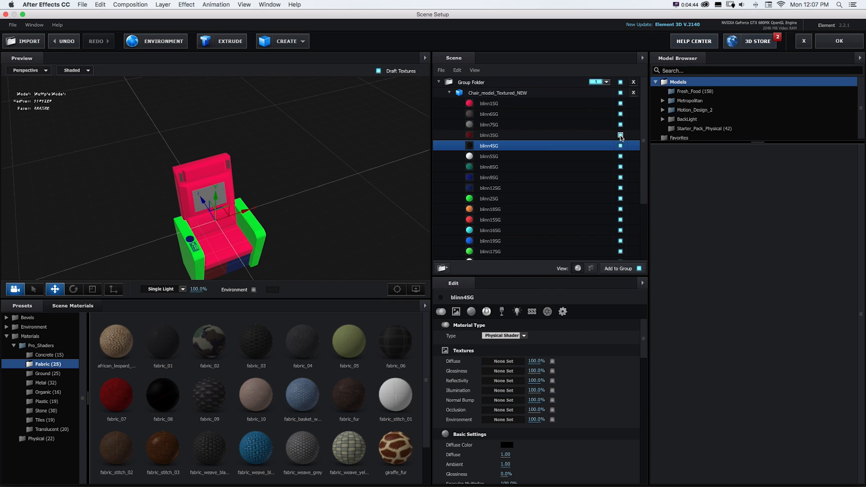
left_click(620, 145)
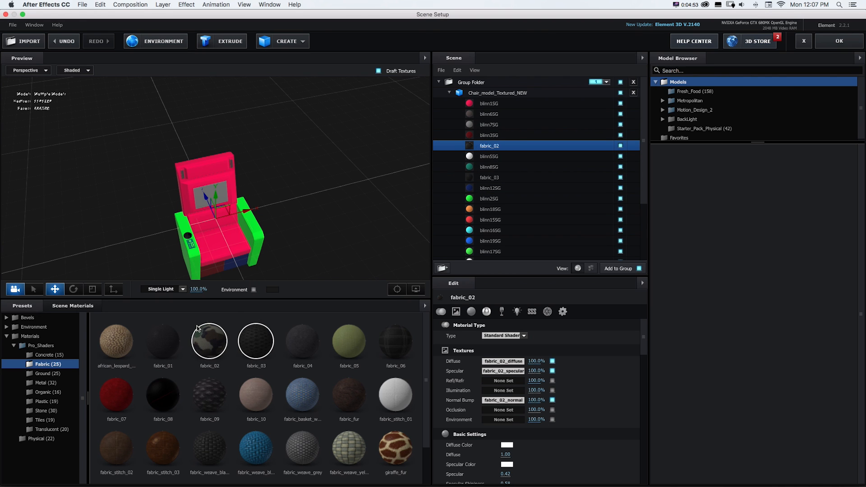
Apply fabric_01 to the main chair material and rename it 'chair main'.
left_click(163, 341)
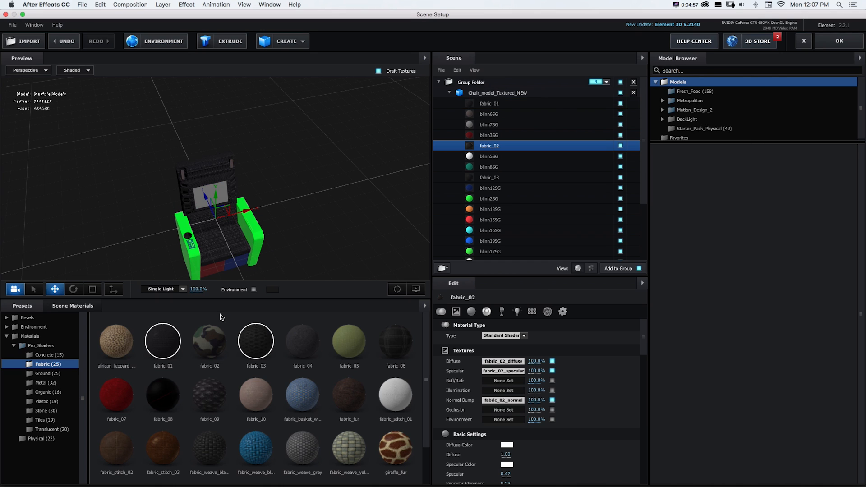
double_click(489, 103)
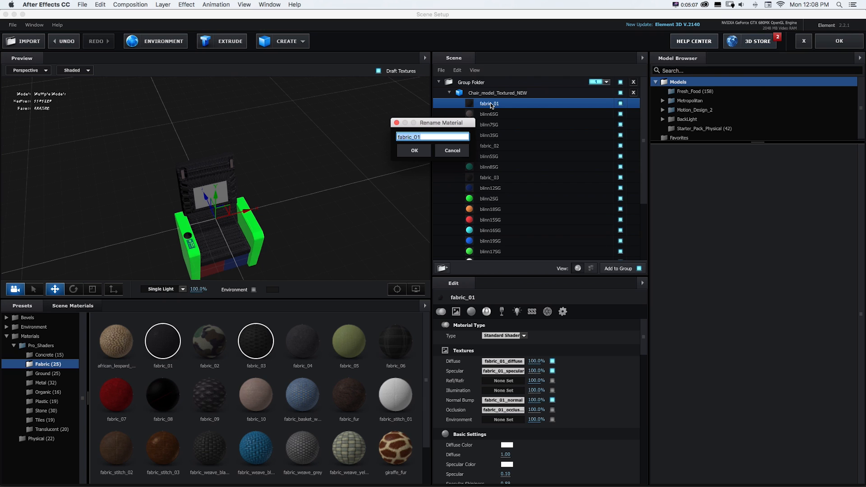
type("chair main")
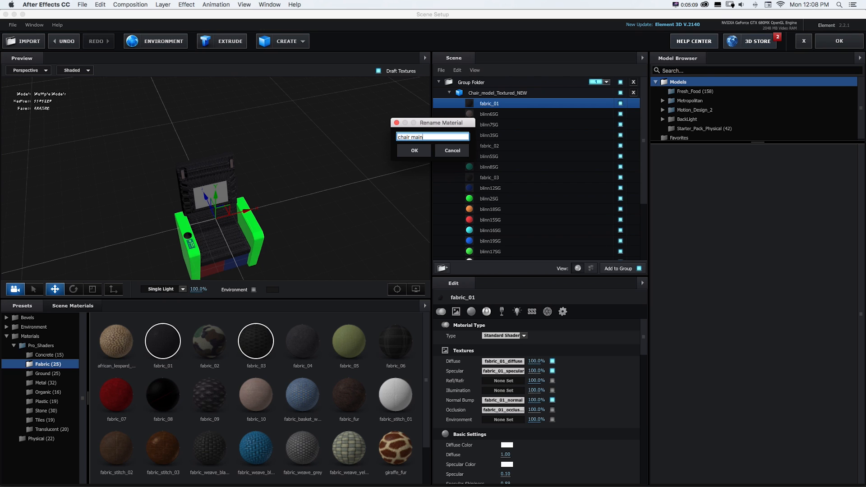
left_click(414, 150)
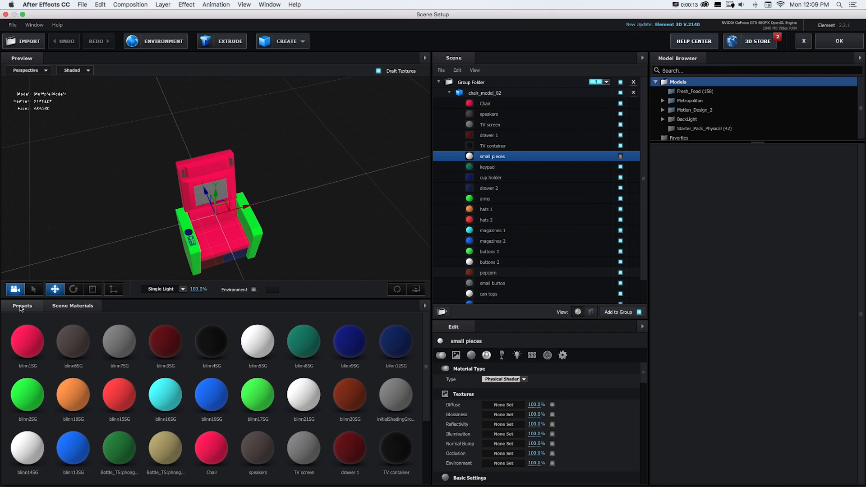
Apply the Pro_Shaders fabric_07 preset to the Chair material and a dark metal preset to drawer 1.
left_click(22, 305)
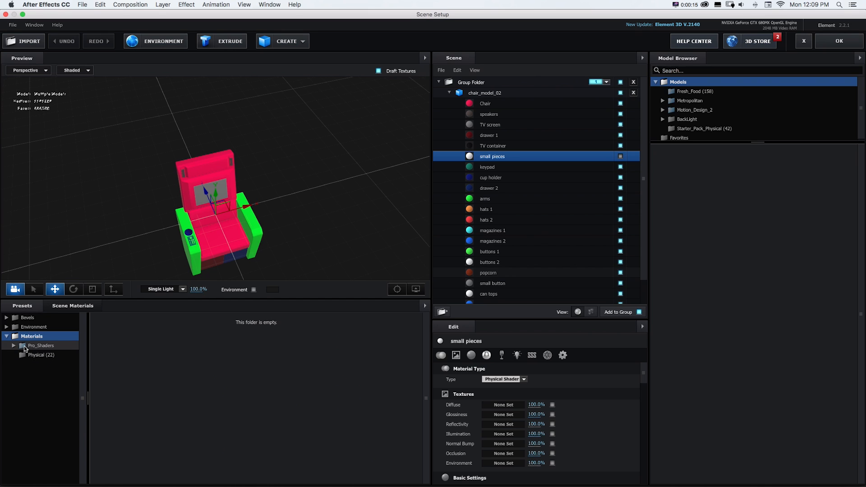
left_click(14, 345)
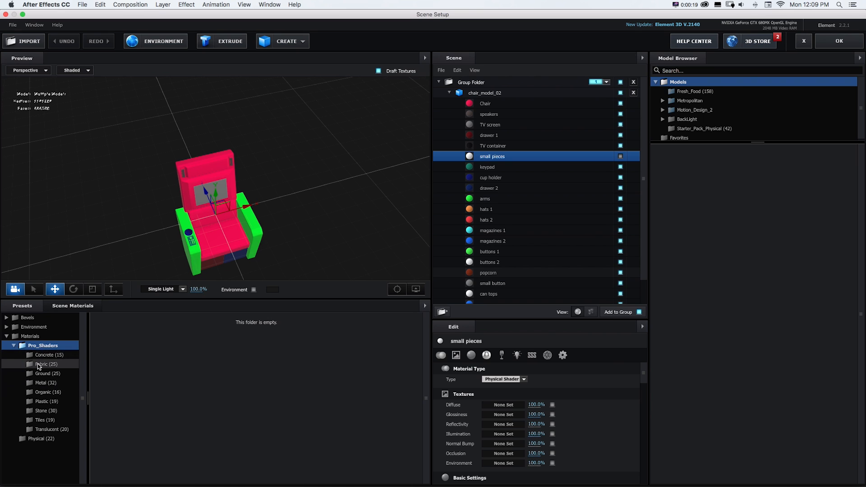
left_click(44, 364)
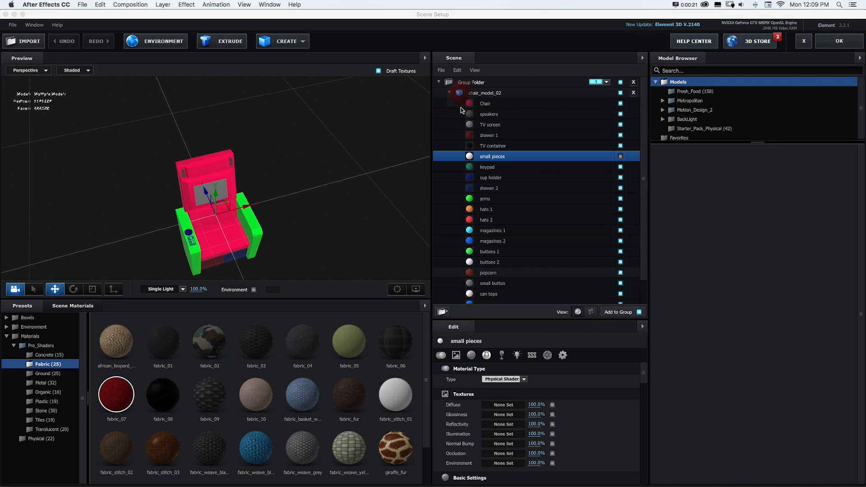
left_click(485, 104)
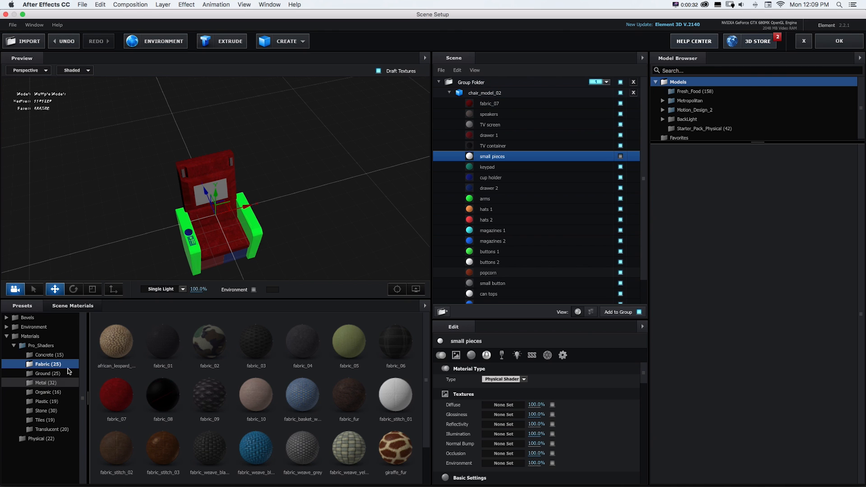
left_click(40, 383)
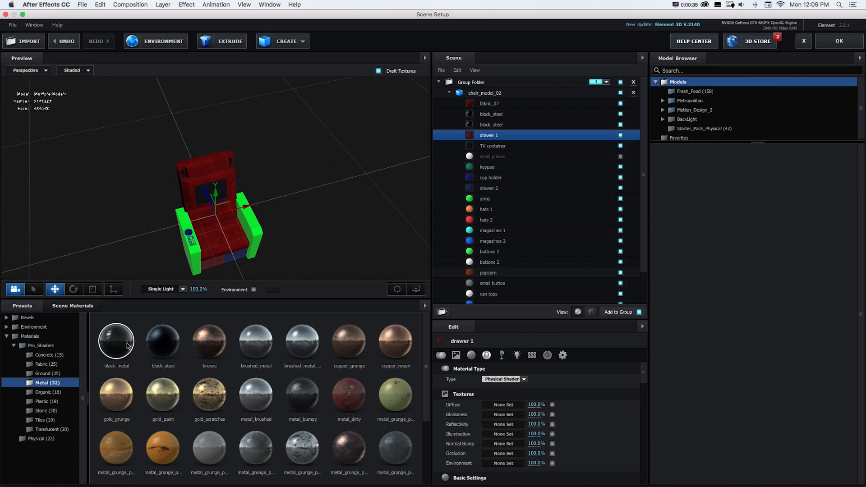
double_click(115, 341)
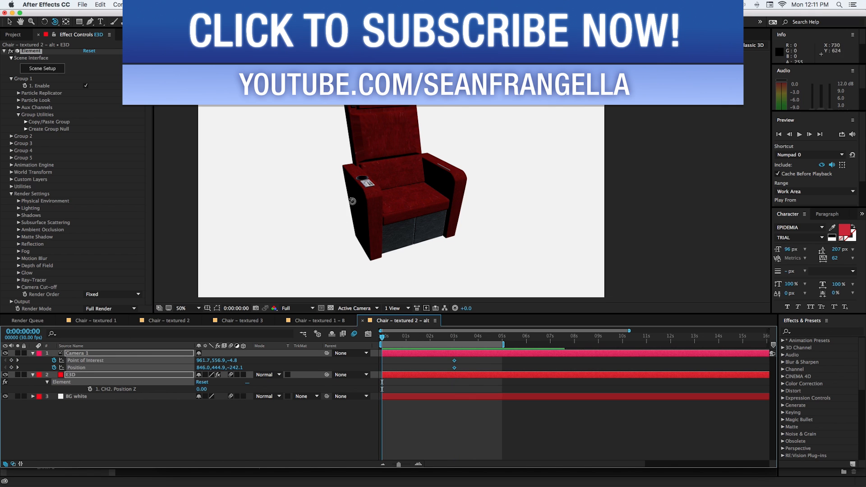
left_click(453, 335)
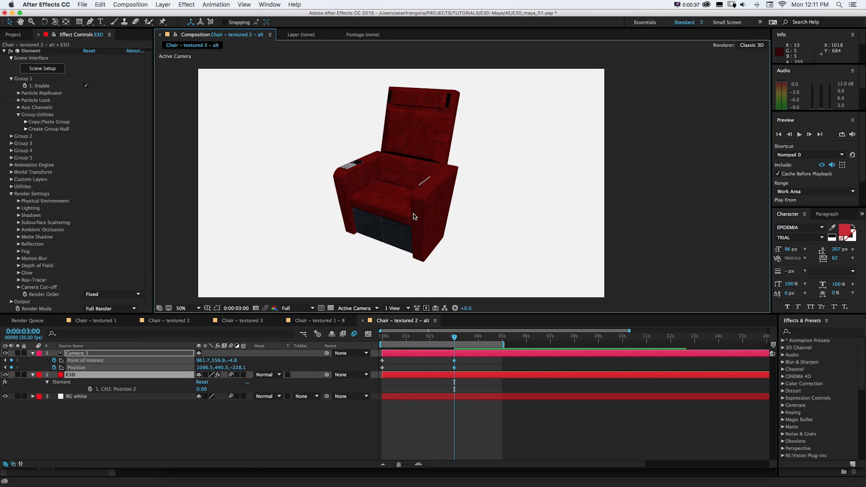
mouse_move(473, 367)
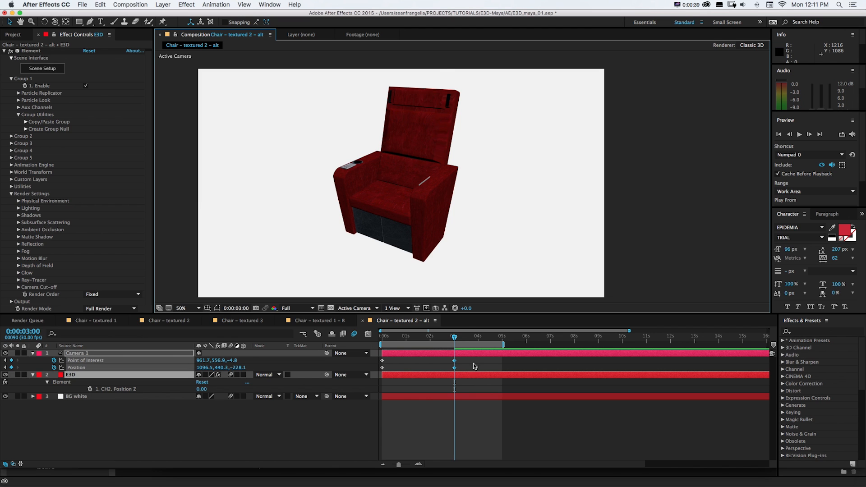
left_click(387, 335)
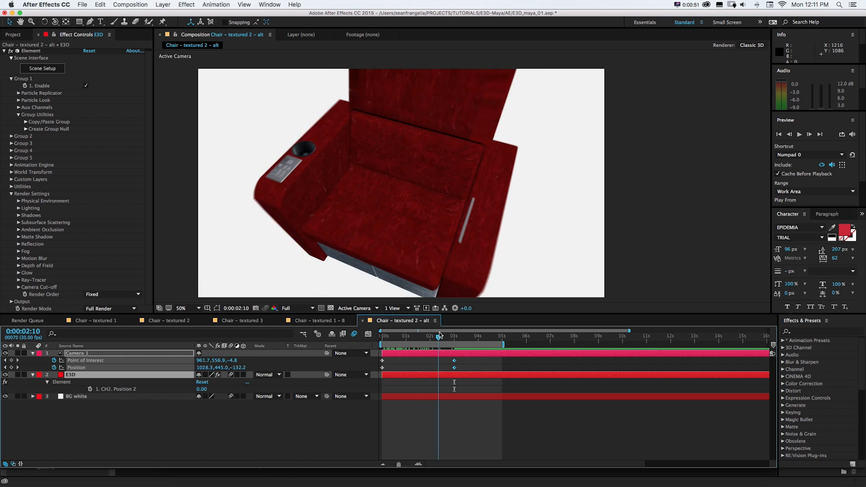
left_click(453, 335)
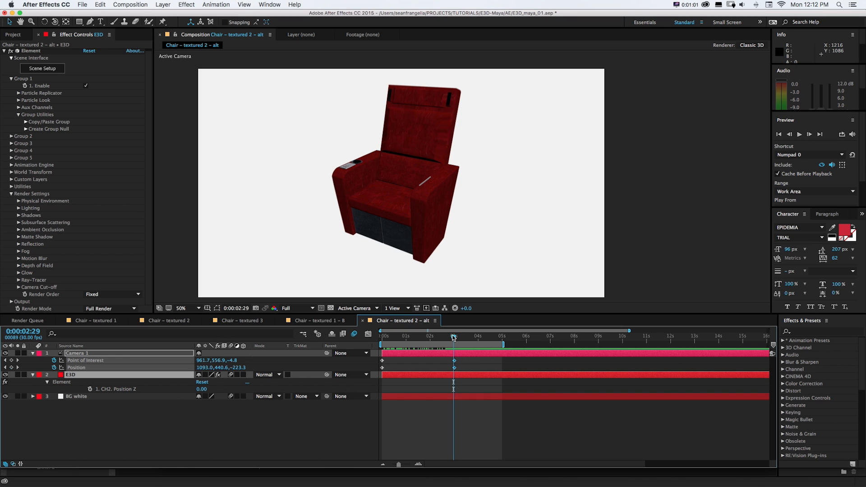
left_click(454, 336)
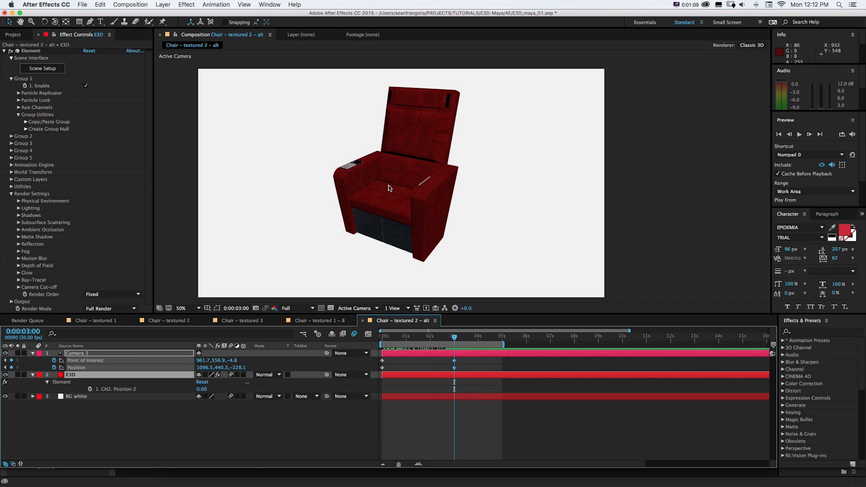
mouse_move(380, 233)
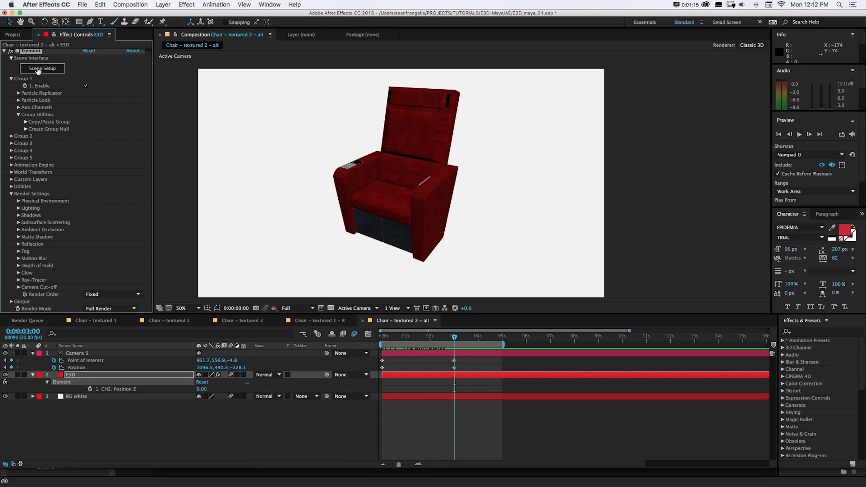
left_click(42, 68)
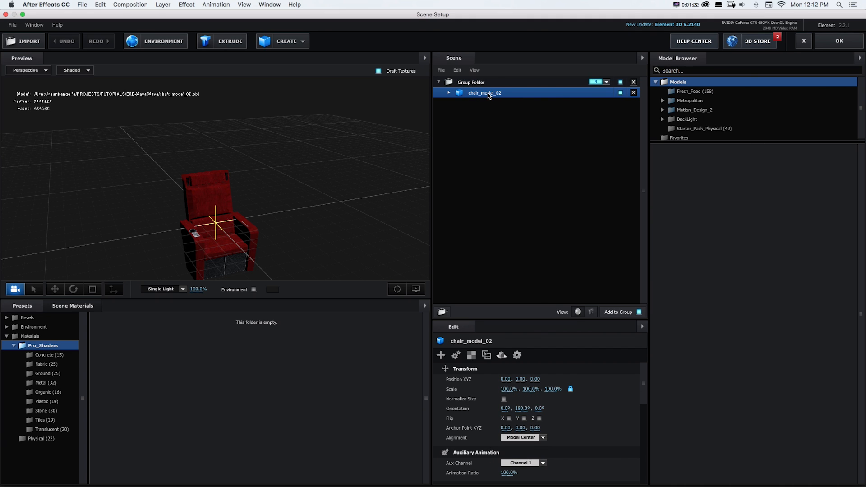
double_click(485, 93)
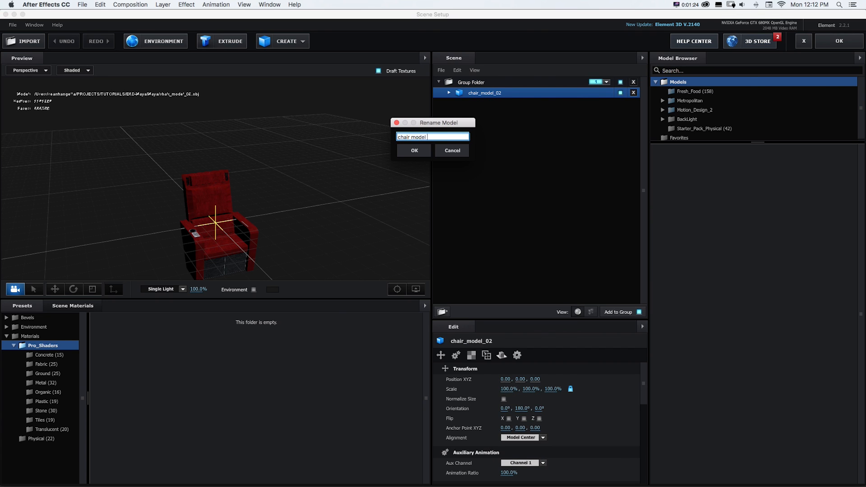
left_click(414, 150)
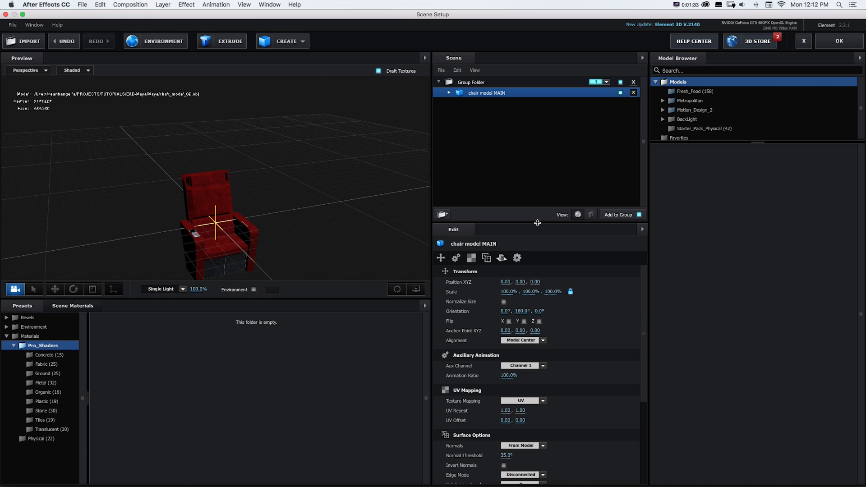
mouse_move(628, 308)
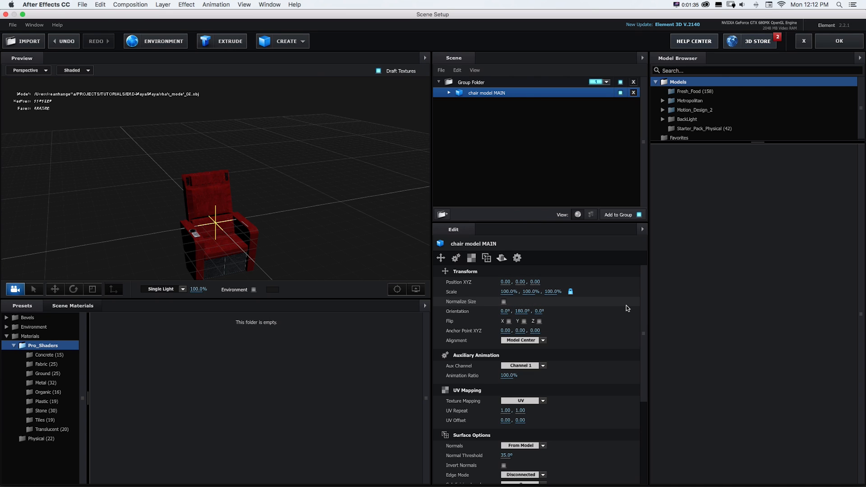
mouse_move(647, 307)
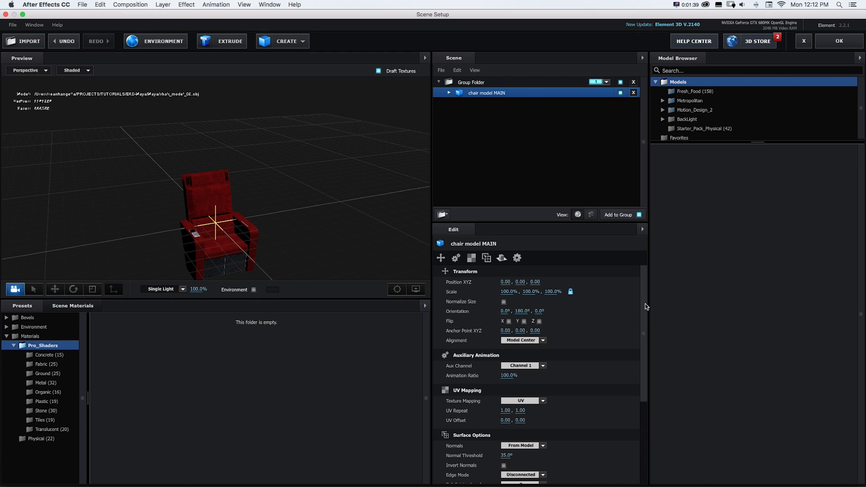
left_click(520, 365)
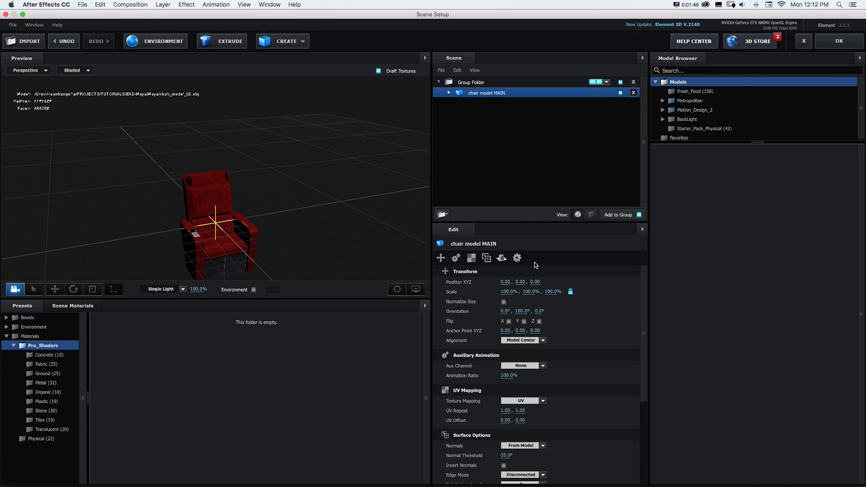
mouse_move(531, 351)
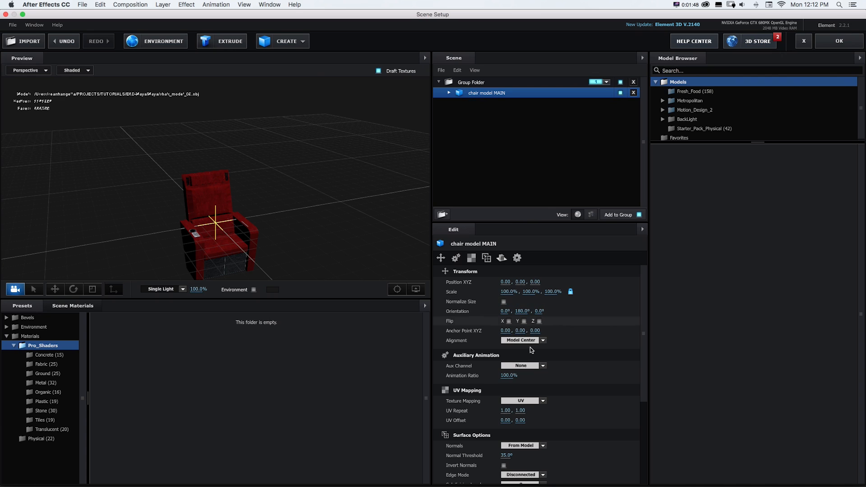
mouse_move(523, 366)
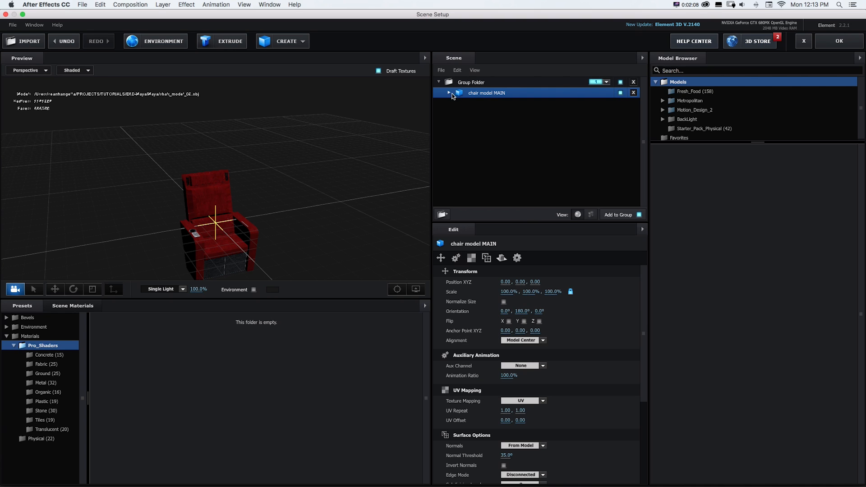
Expand the chair model's materials and mute drawer 2 and the magazines.
left_click(448, 93)
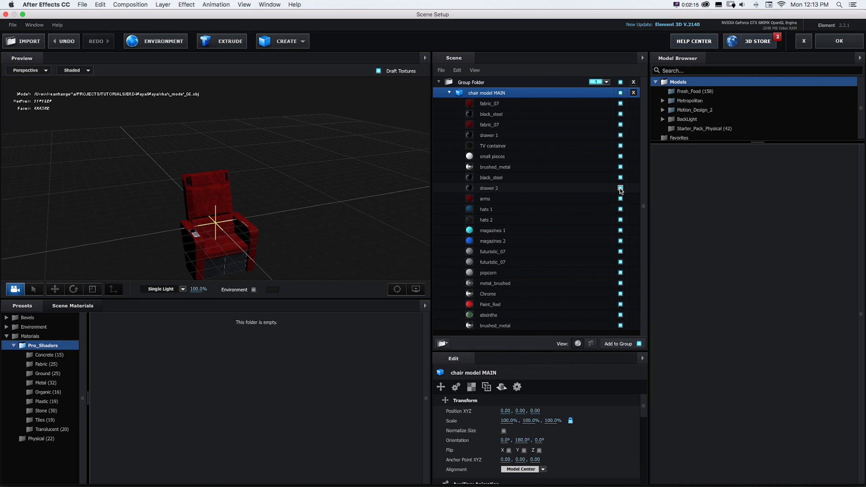
left_click(620, 188)
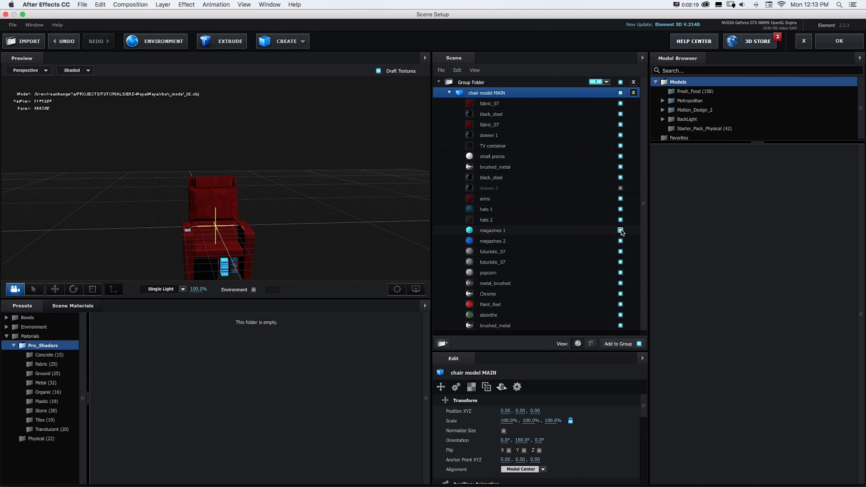
left_click(486, 220)
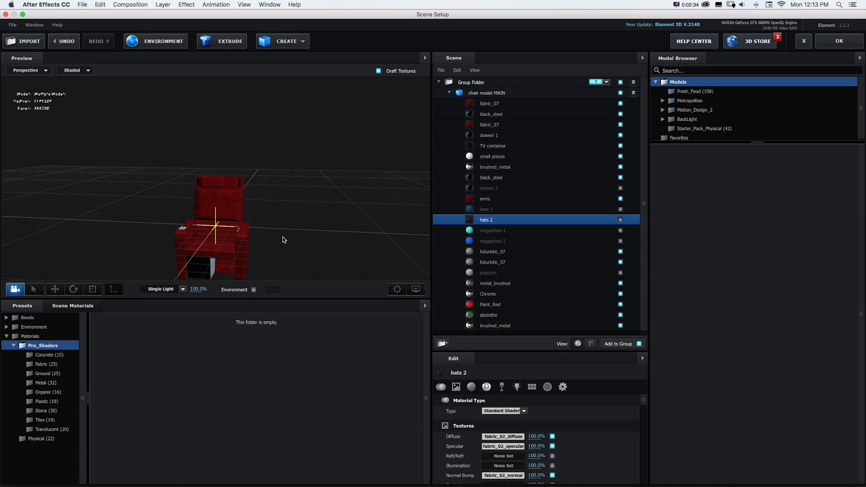
Duplicate the chair model and name the copy Drawer.
right_click(487, 92)
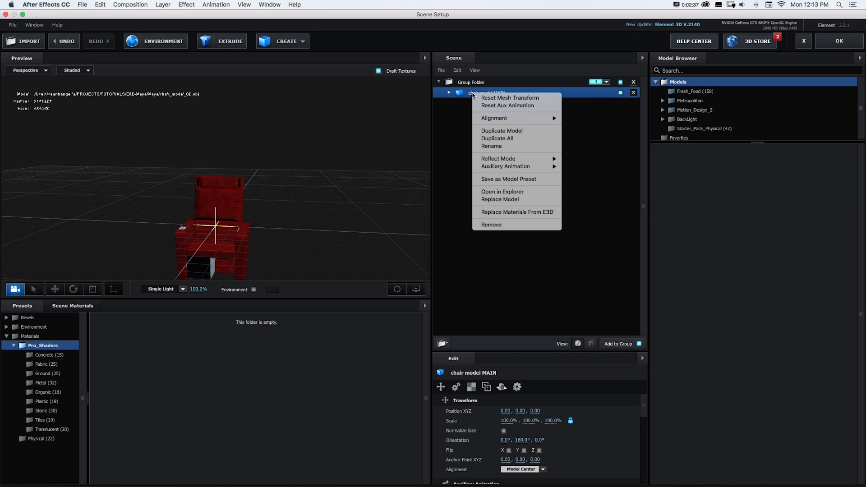
mouse_move(501, 131)
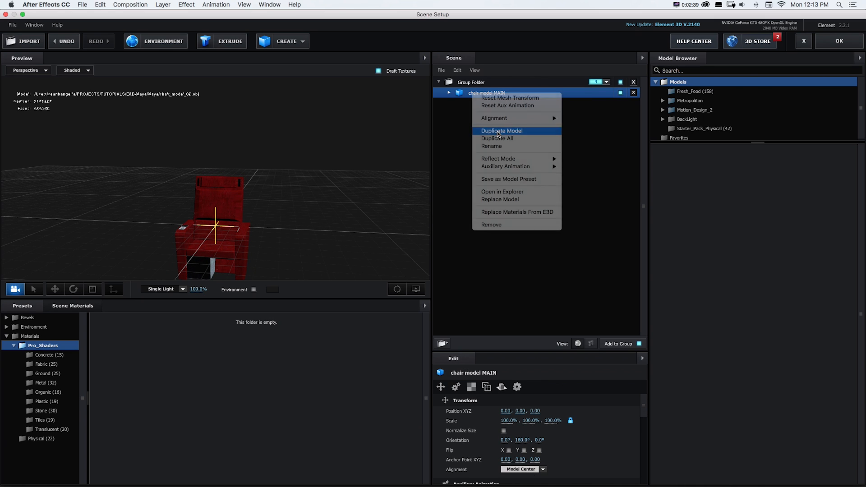
left_click(501, 131)
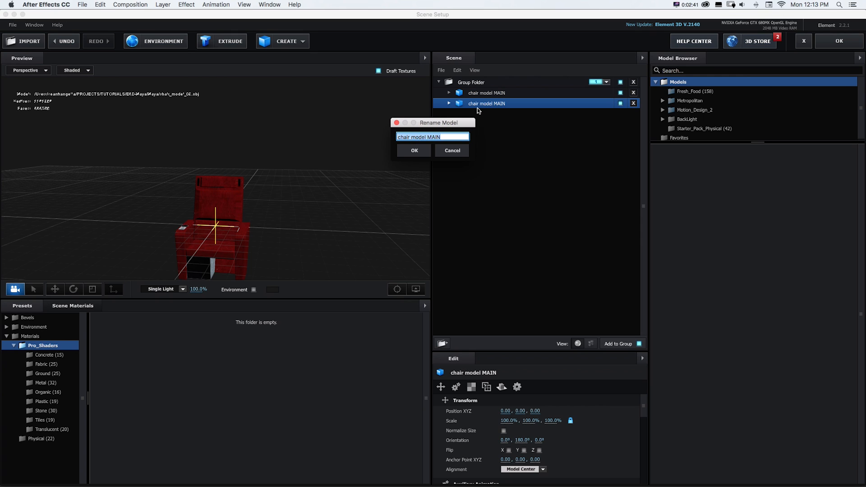
left_click(414, 150)
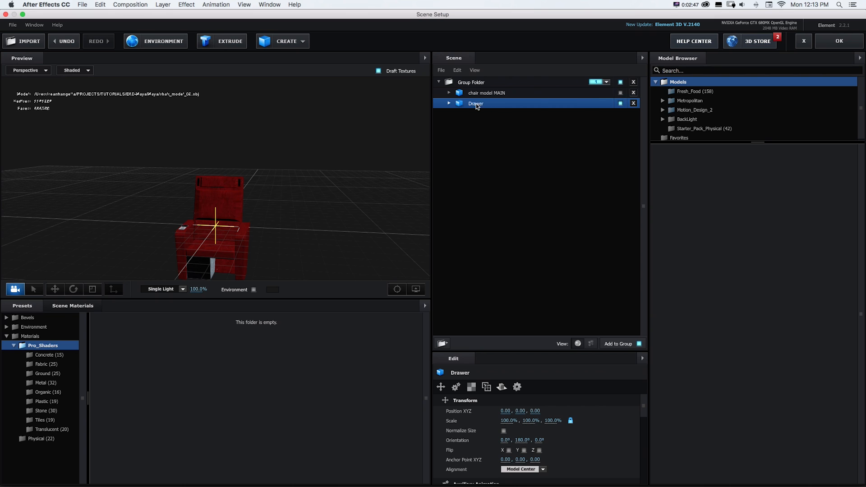
mouse_move(492, 94)
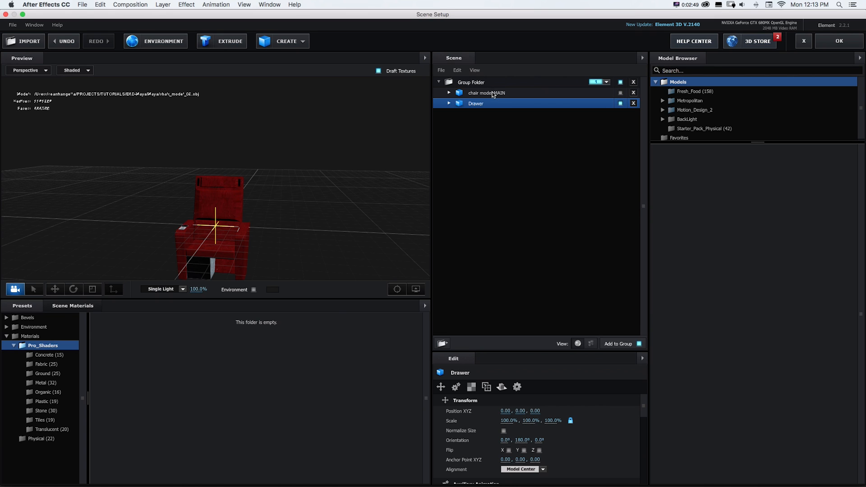
Solo drawer 2 in the Drawer model and assign it to Aux Channel 1.
left_click(448, 103)
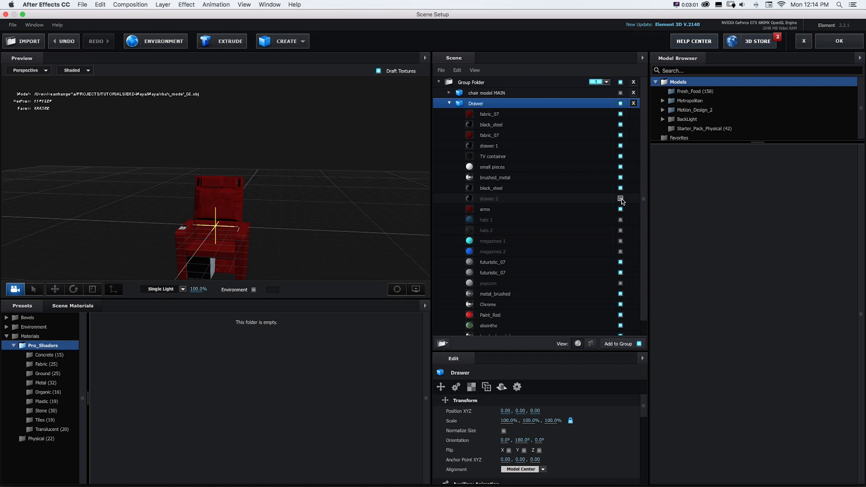
left_click(620, 199)
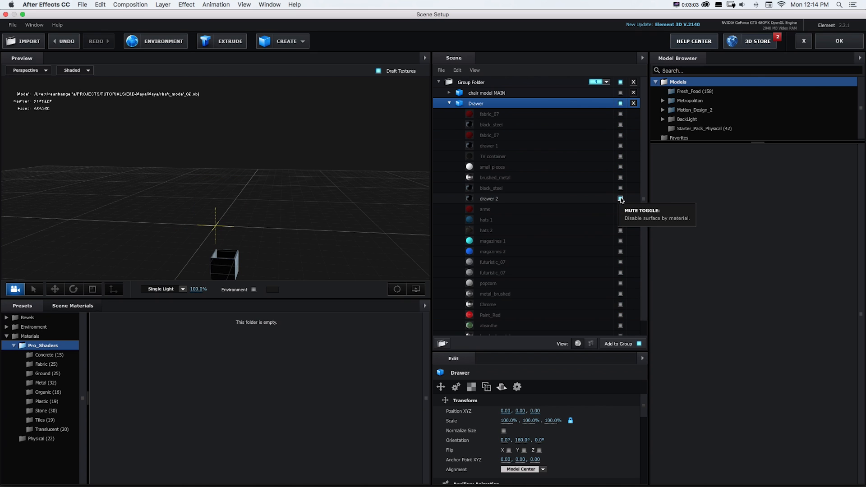
mouse_move(631, 201)
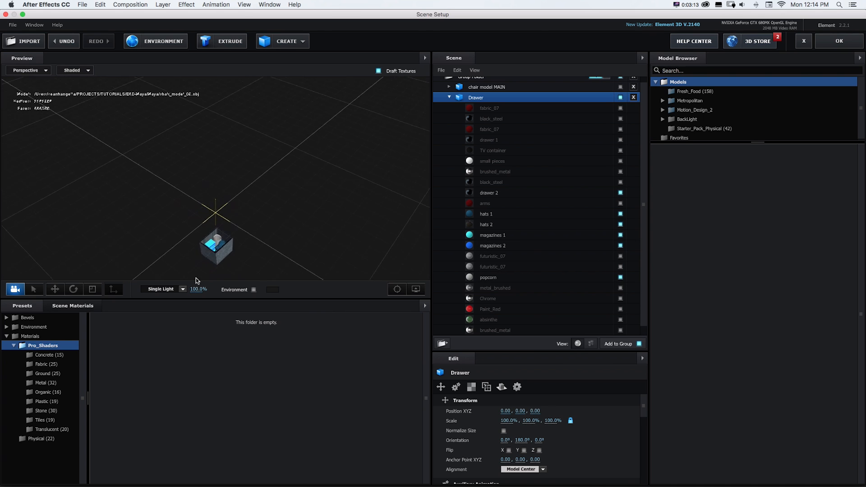
left_click(450, 97)
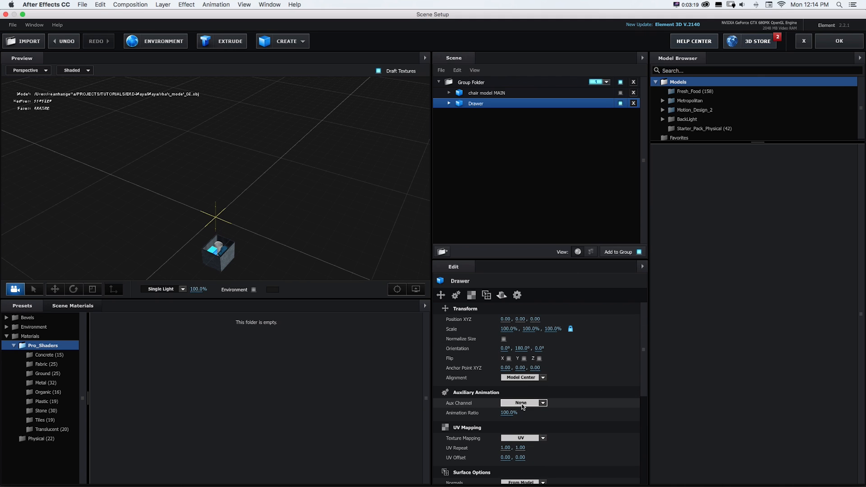
left_click(522, 403)
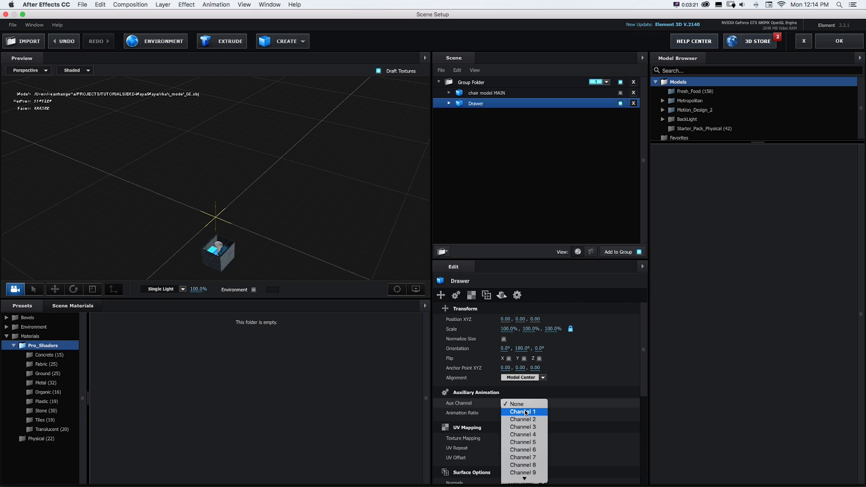
left_click(523, 411)
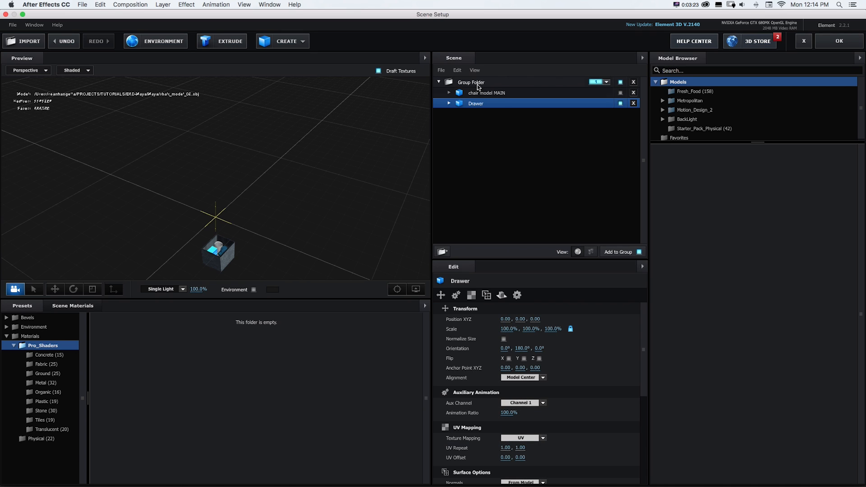
left_click(486, 93)
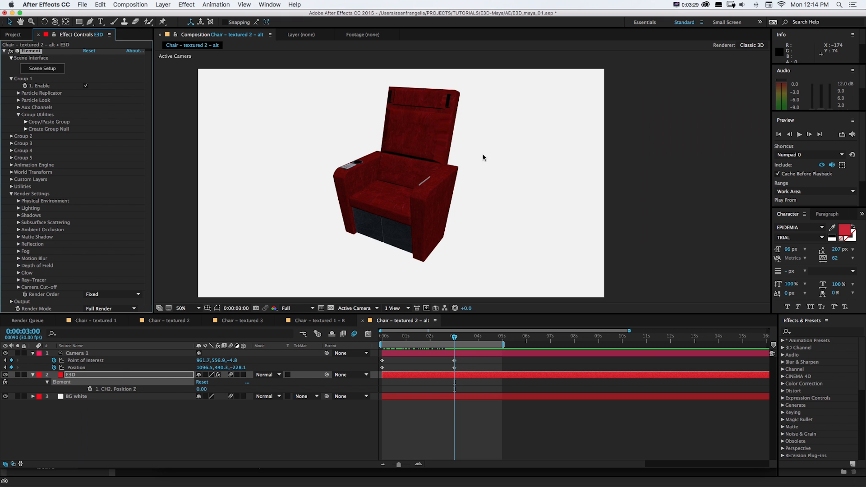
mouse_move(432, 199)
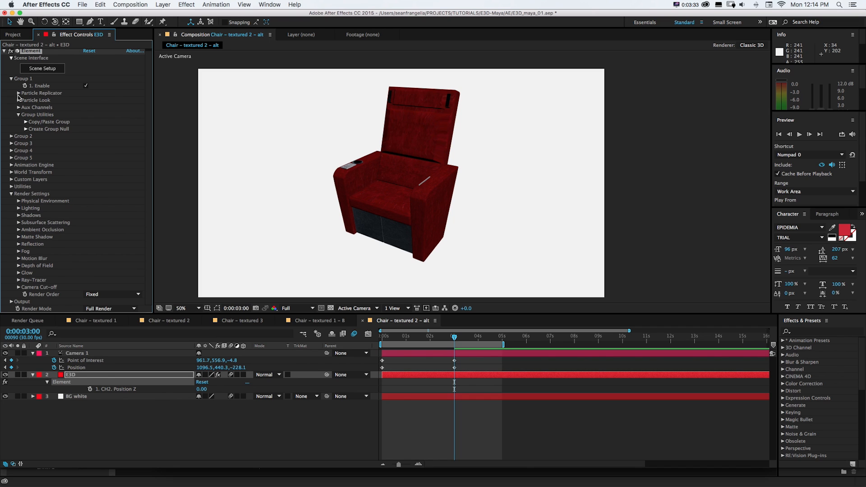
Expand Aux Channels > Channel 1 and offset Position Z so the drawer slides out.
left_click(18, 114)
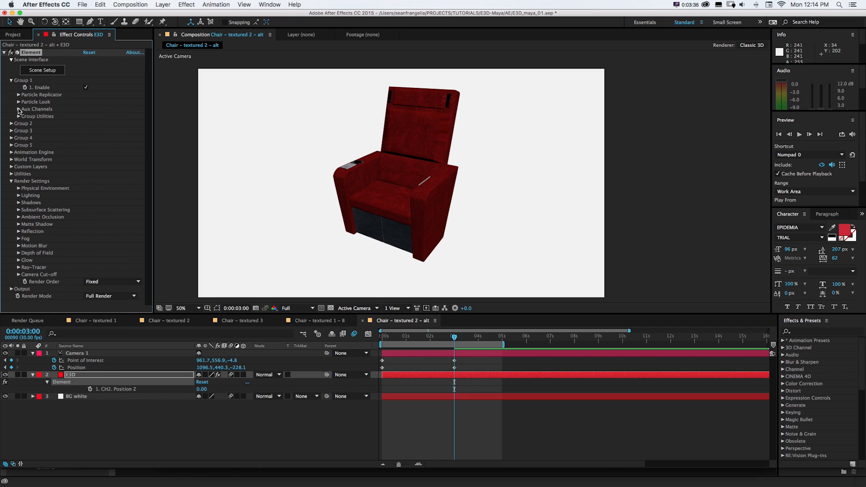
left_click(18, 108)
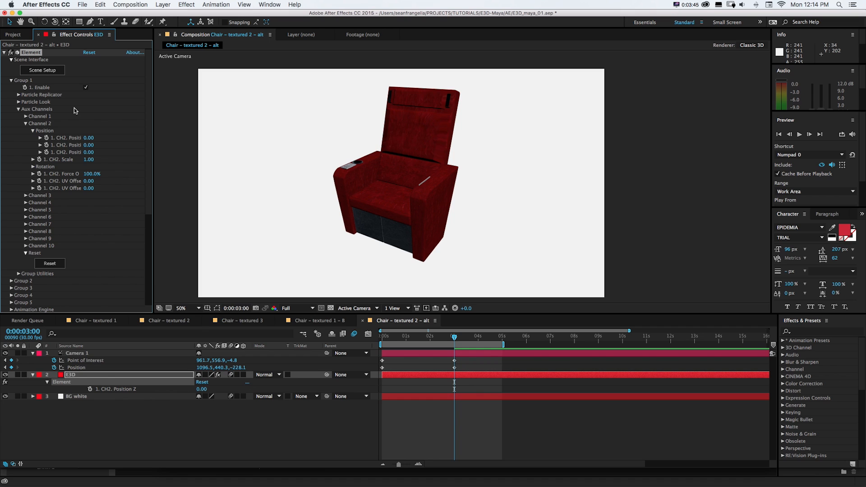
left_click(25, 116)
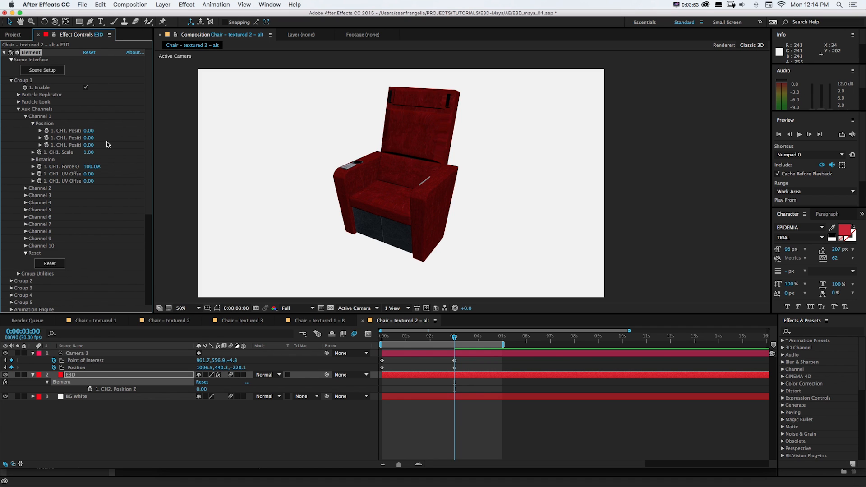
mouse_move(148, 181)
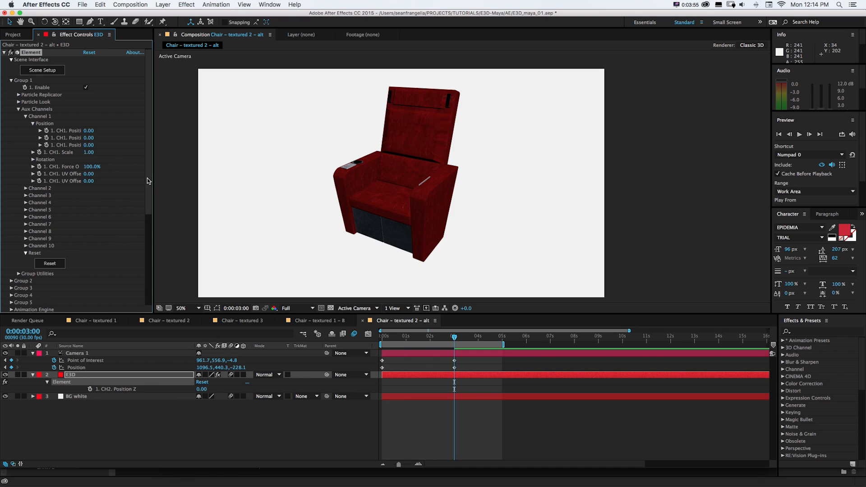
left_click(33, 160)
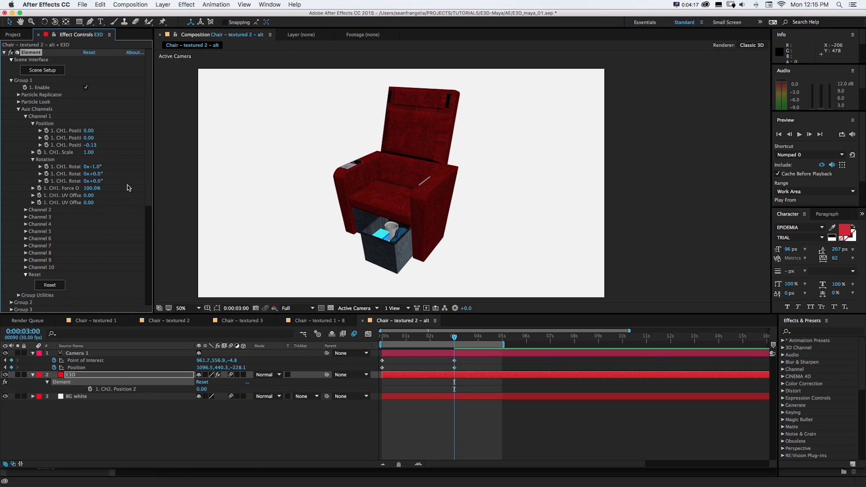
scroll("down", 3)
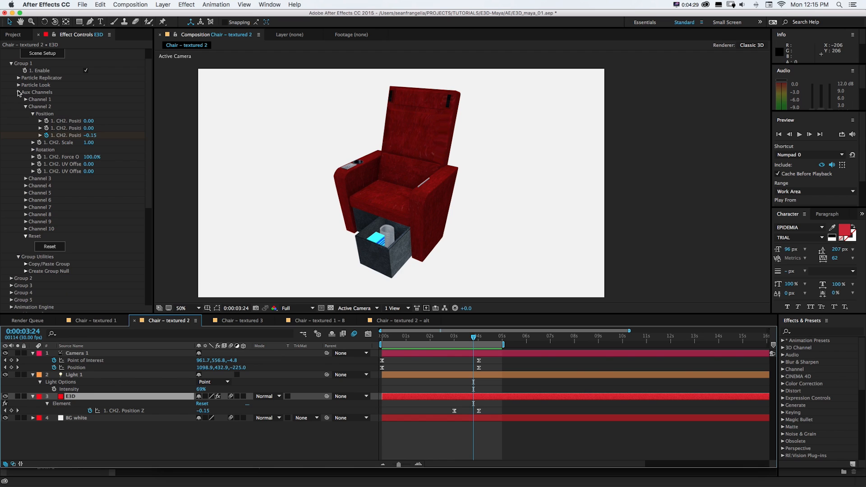
left_click(14, 92)
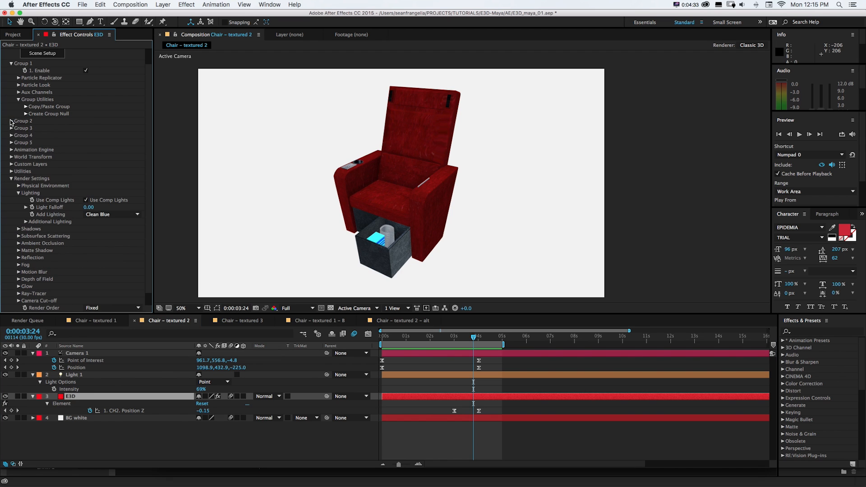
scroll("up", 3)
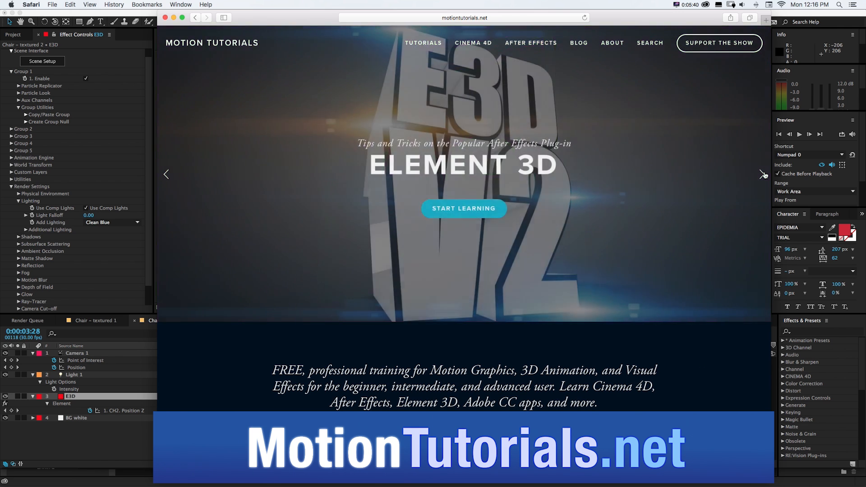
Advance the Motion Tutorials homepage slideshow and scroll the homepage.
left_click(761, 174)
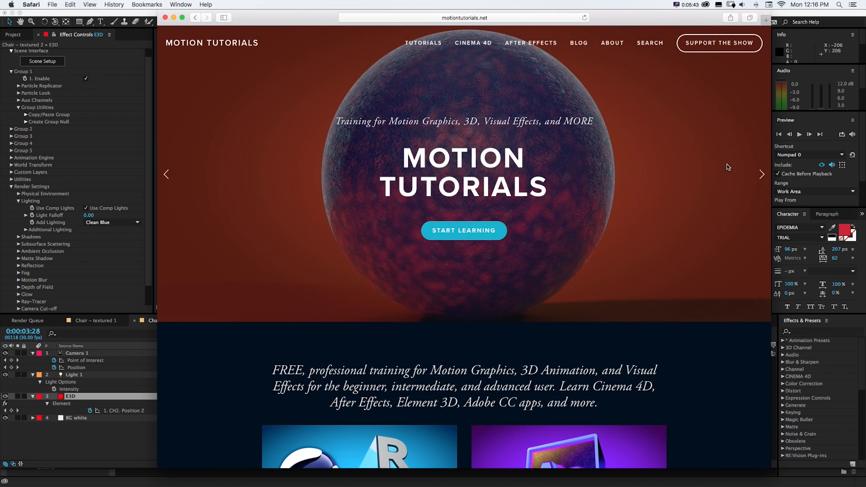
scroll("down", 3)
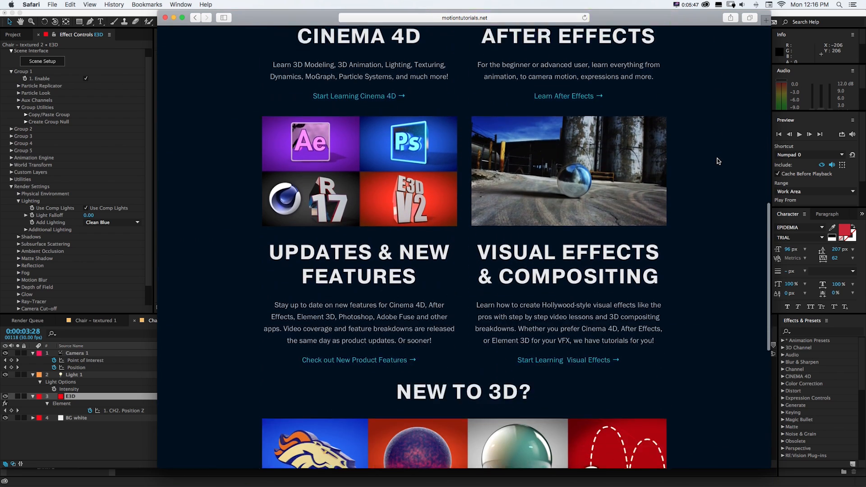
scroll("up", 3)
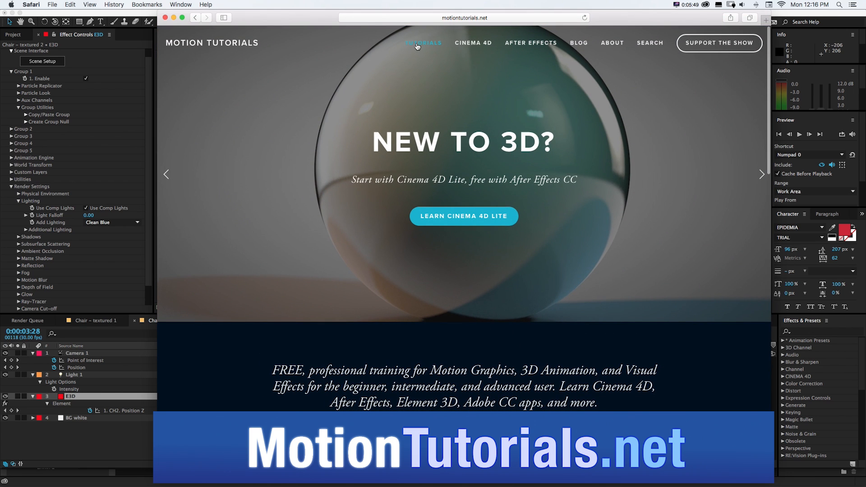
Browse the all-tutorials listing, then open Support the Show and its Patreon link.
left_click(423, 44)
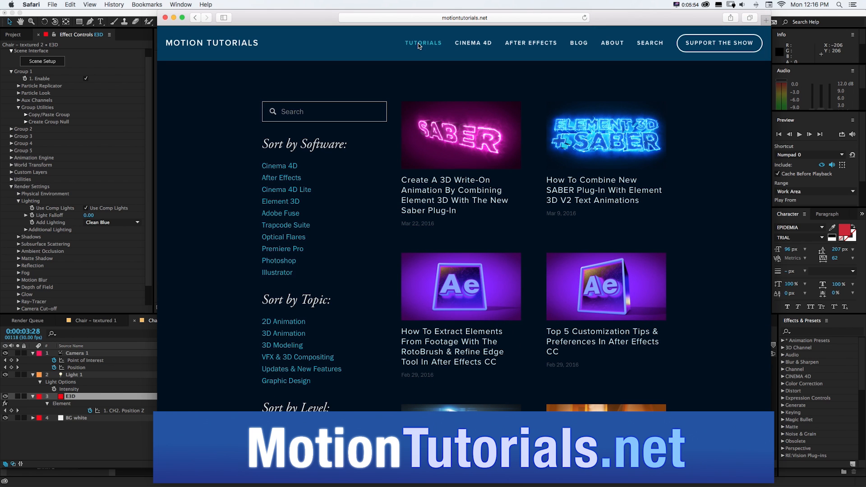
mouse_move(287, 204)
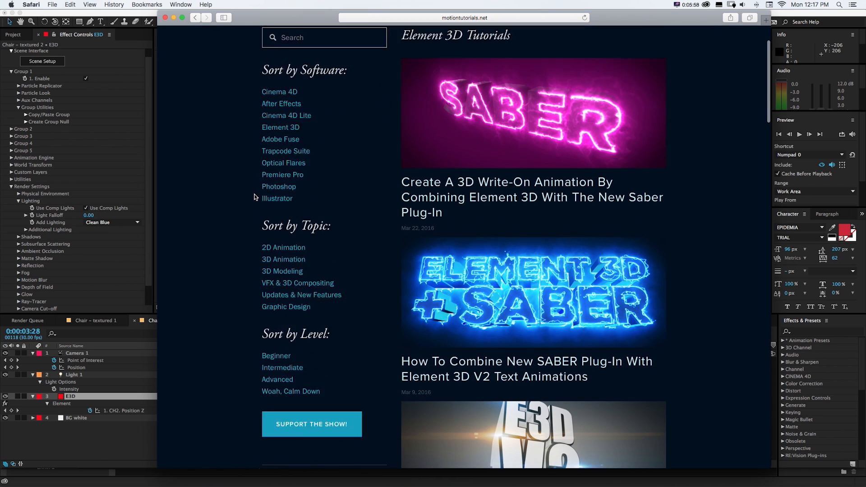
scroll("down", 3)
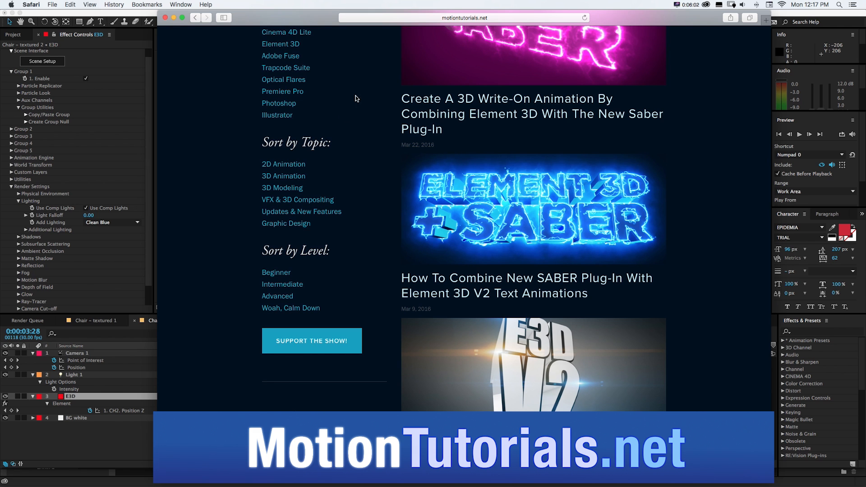
scroll("up", 3)
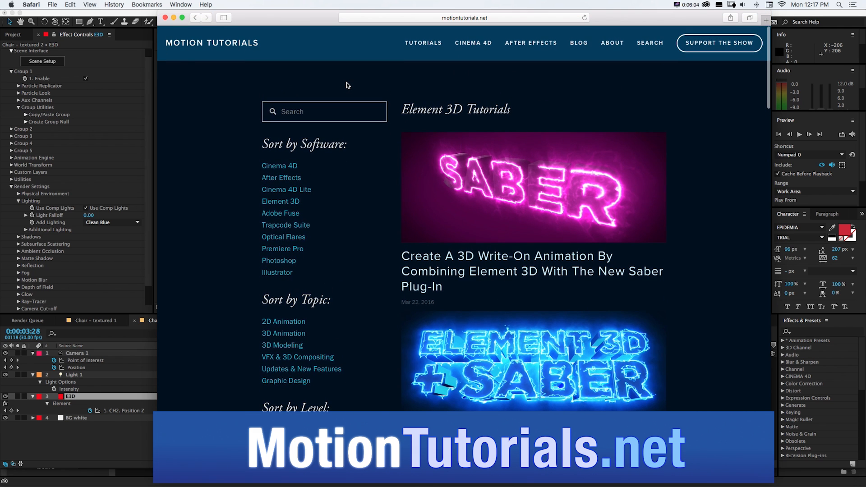
mouse_move(720, 43)
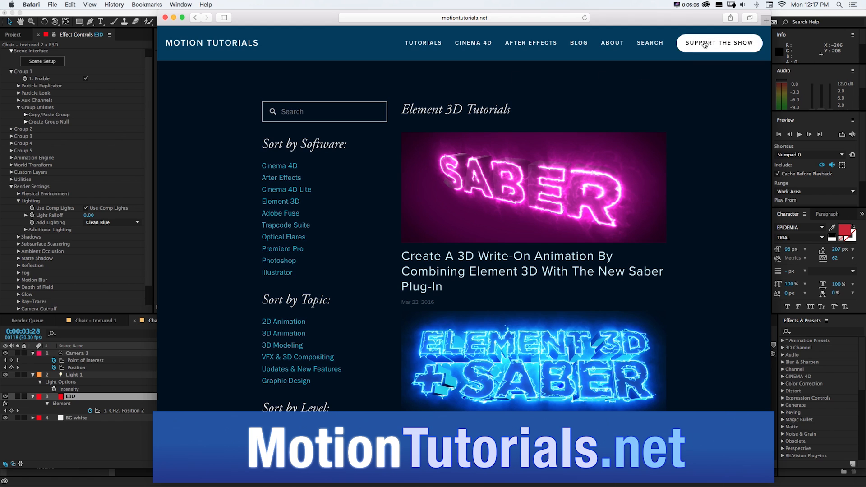
left_click(719, 43)
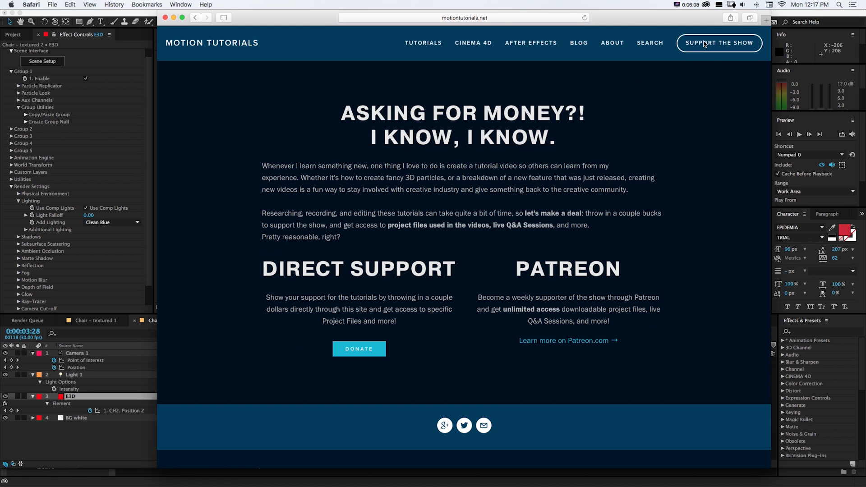
mouse_move(660, 202)
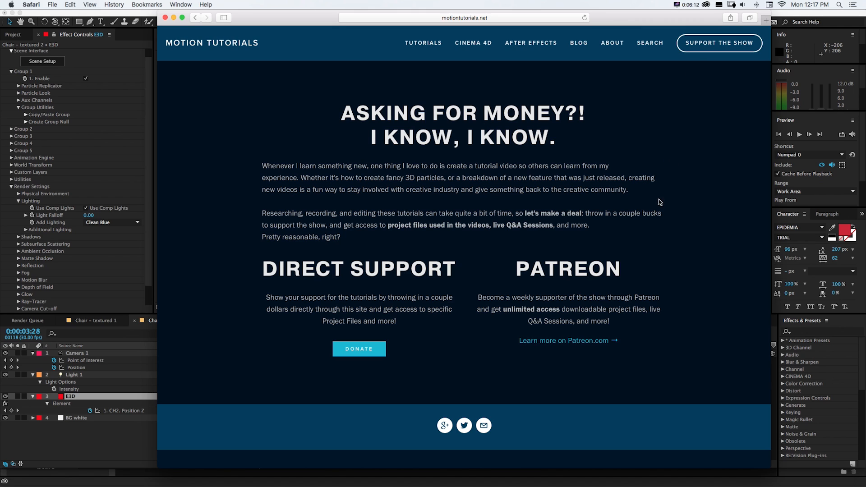
mouse_move(647, 223)
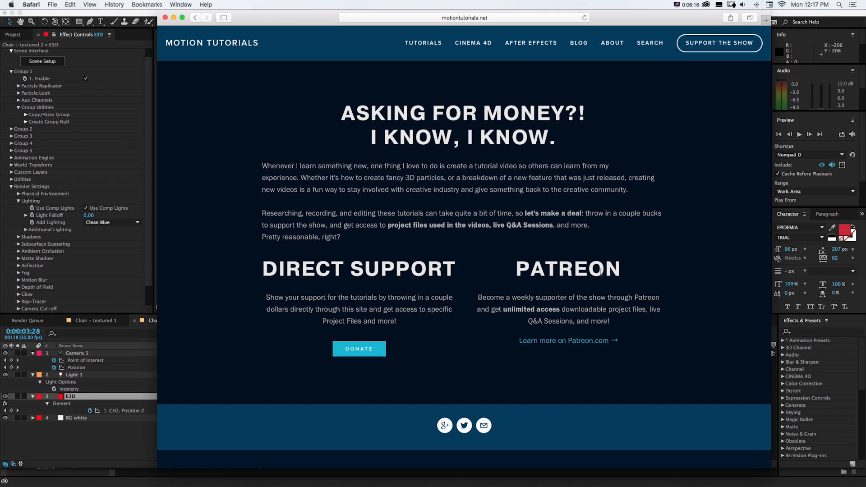
left_click(568, 340)
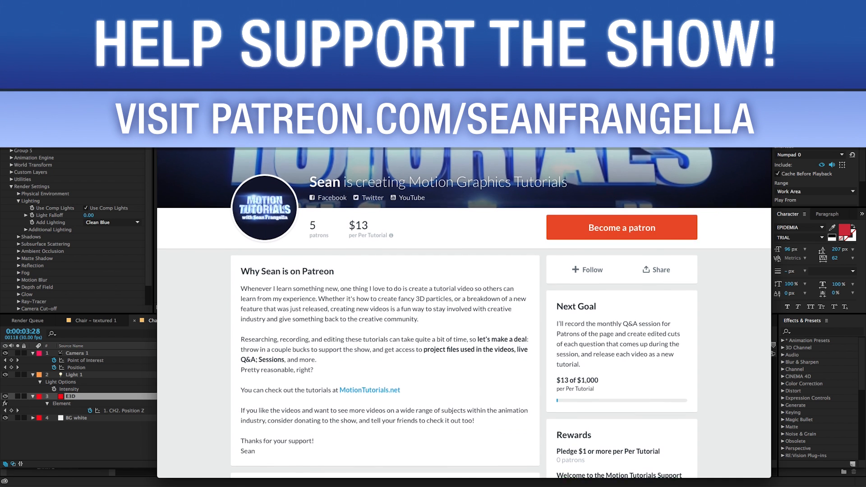
scroll("down", 3)
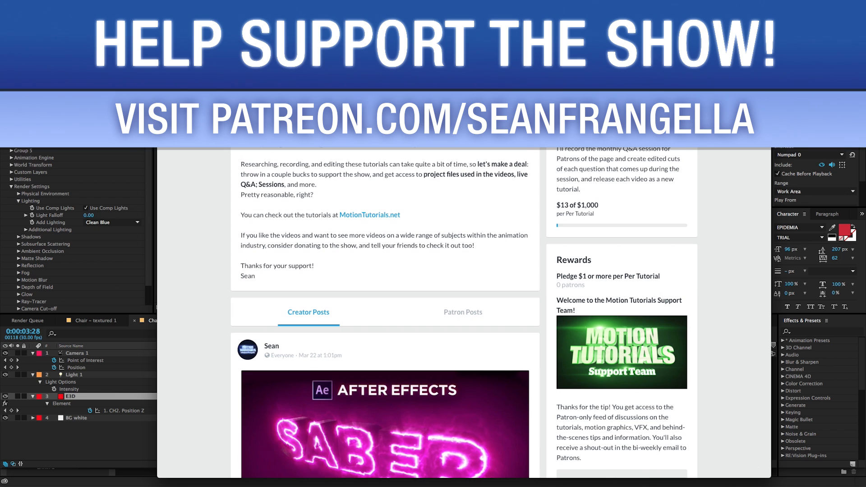
scroll("down", 3)
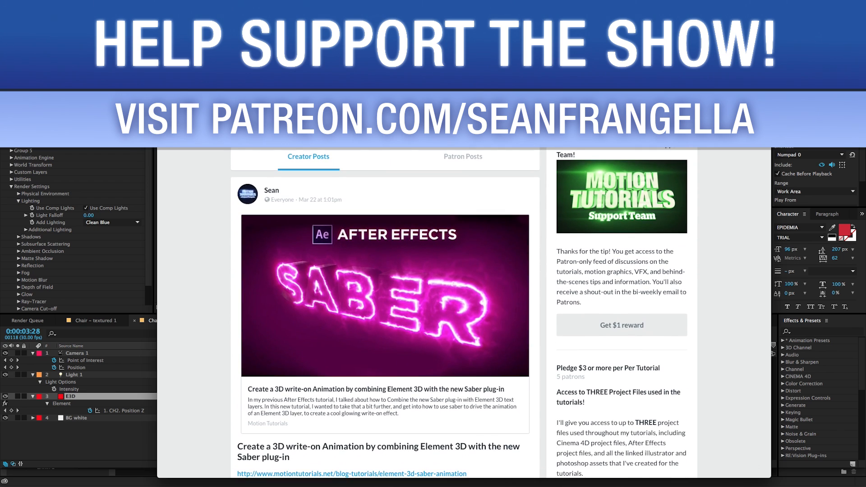
scroll("down", 3)
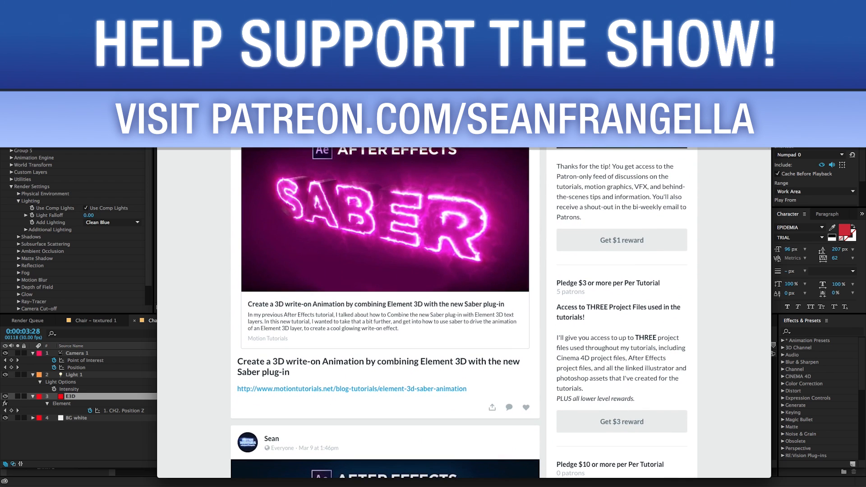
scroll("down", 3)
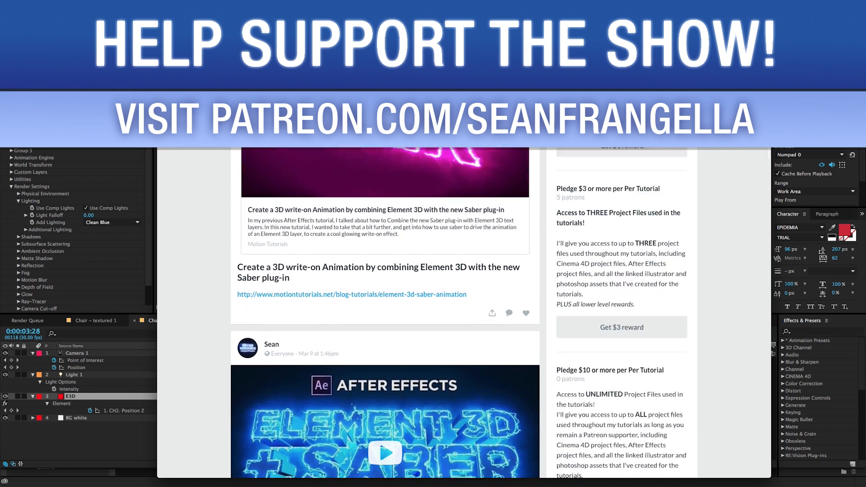
scroll("down", 3)
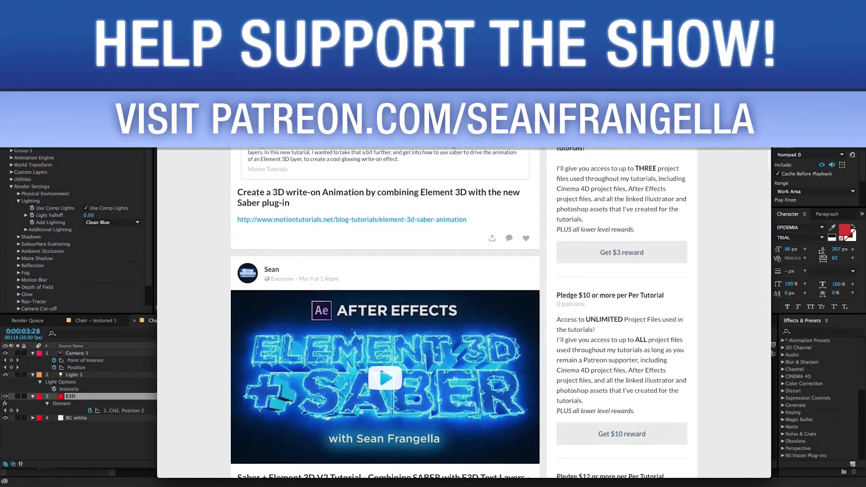
scroll("down", 3)
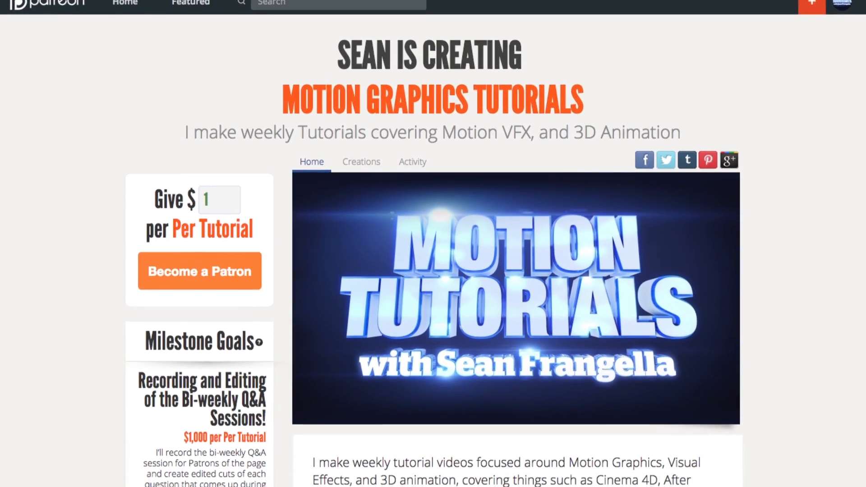
Scroll through the Patreon page, the Motion Tutorials YouTube channel and Sean's Twitter profile.
scroll("down", 3)
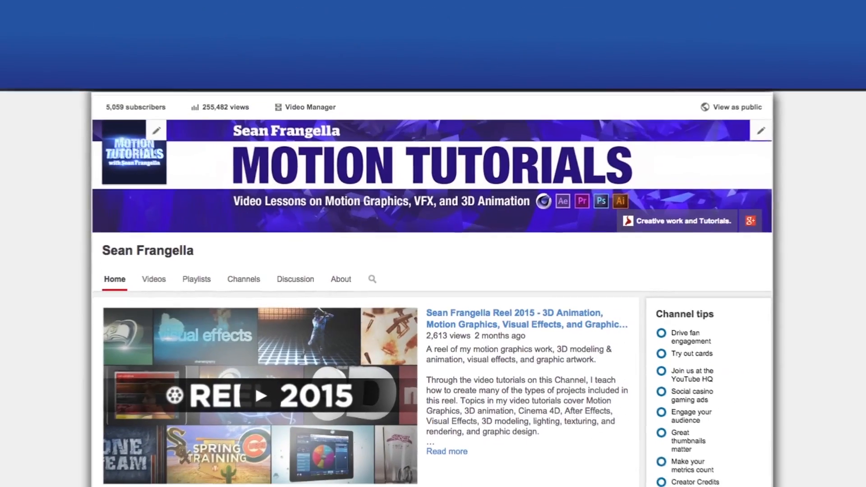
scroll("down", 3)
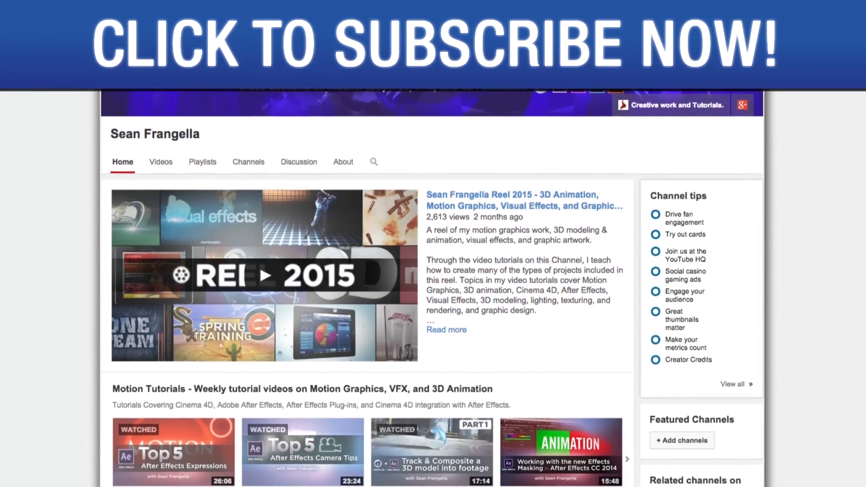
scroll("down", 3)
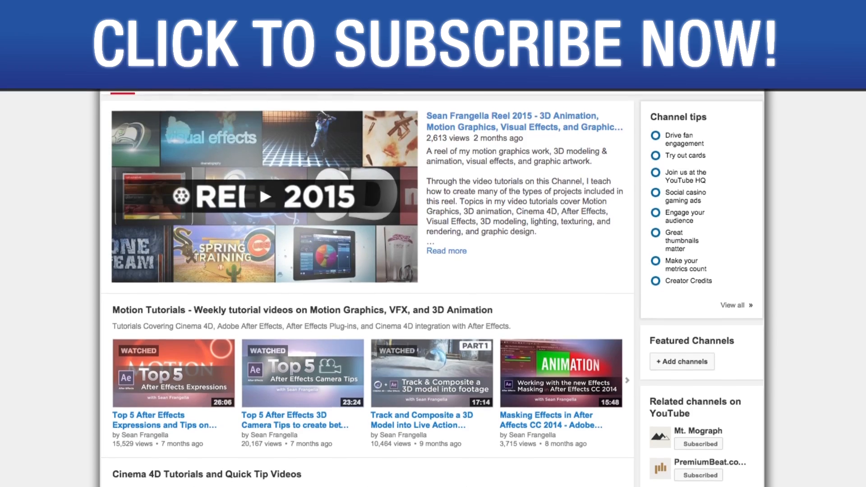
scroll("down", 3)
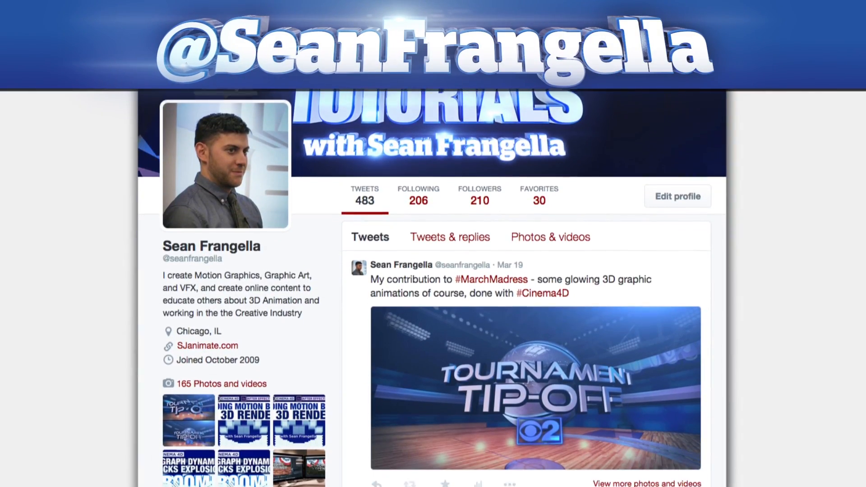
scroll("down", 3)
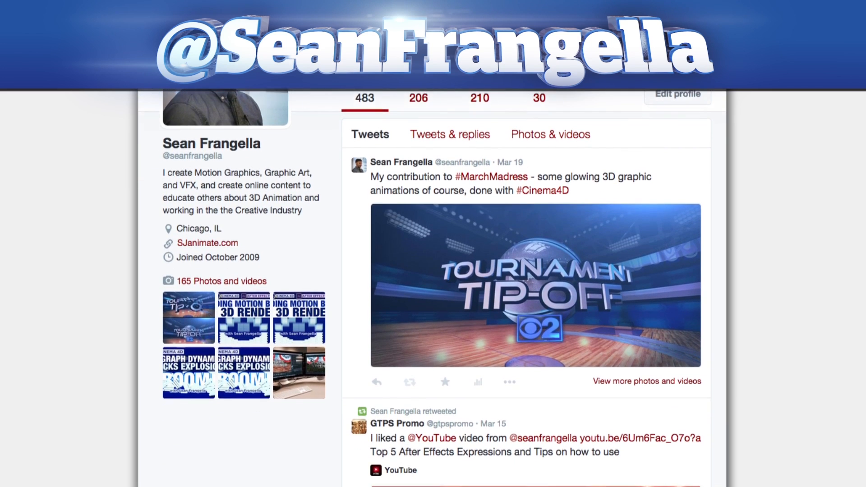
scroll("down", 3)
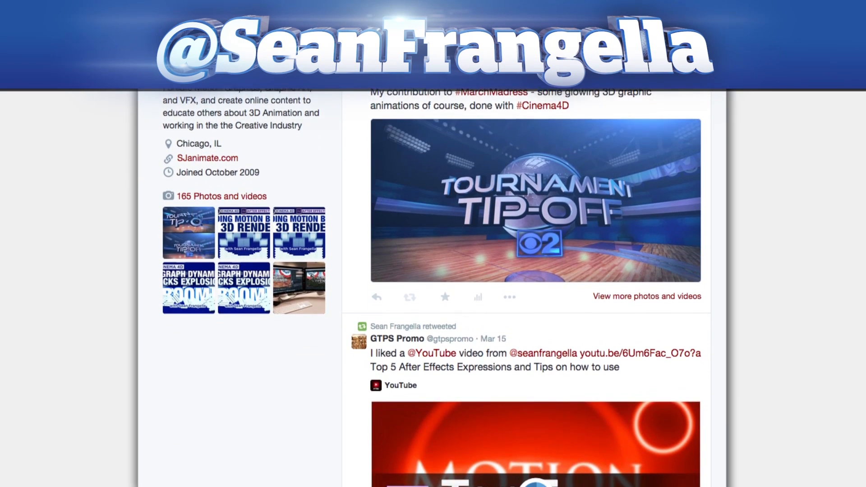
scroll("down", 3)
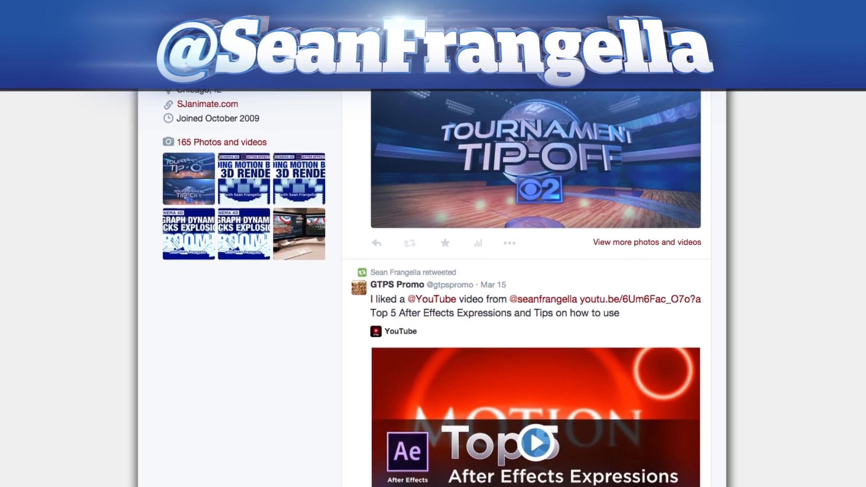